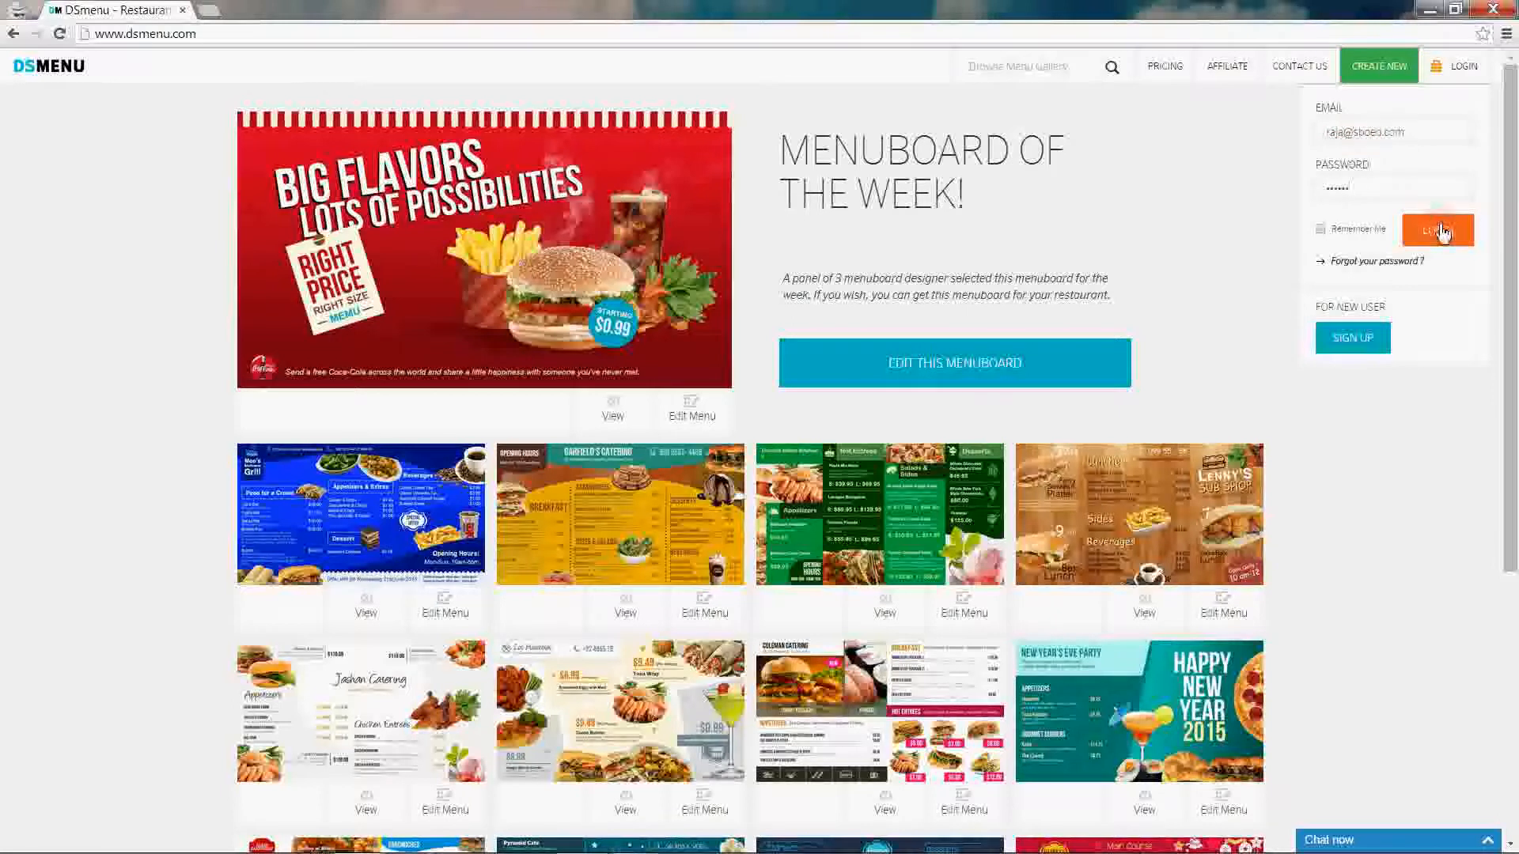
# Step: Log in and open the 1920x1080 Jashan Catering gallery template in the menu editor
pyautogui.click(1437, 230)
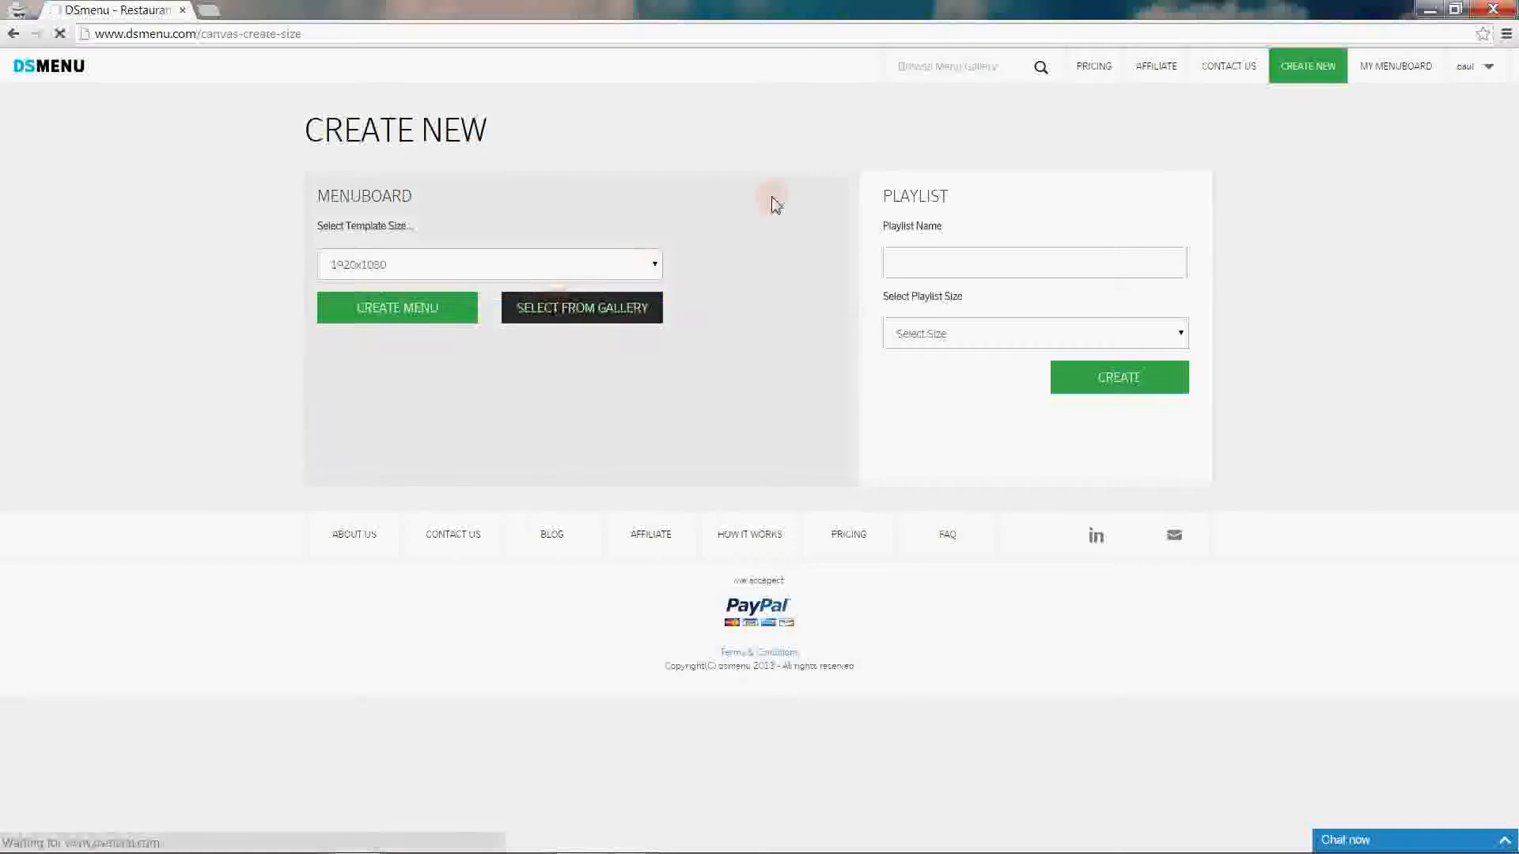
pyautogui.click(581, 307)
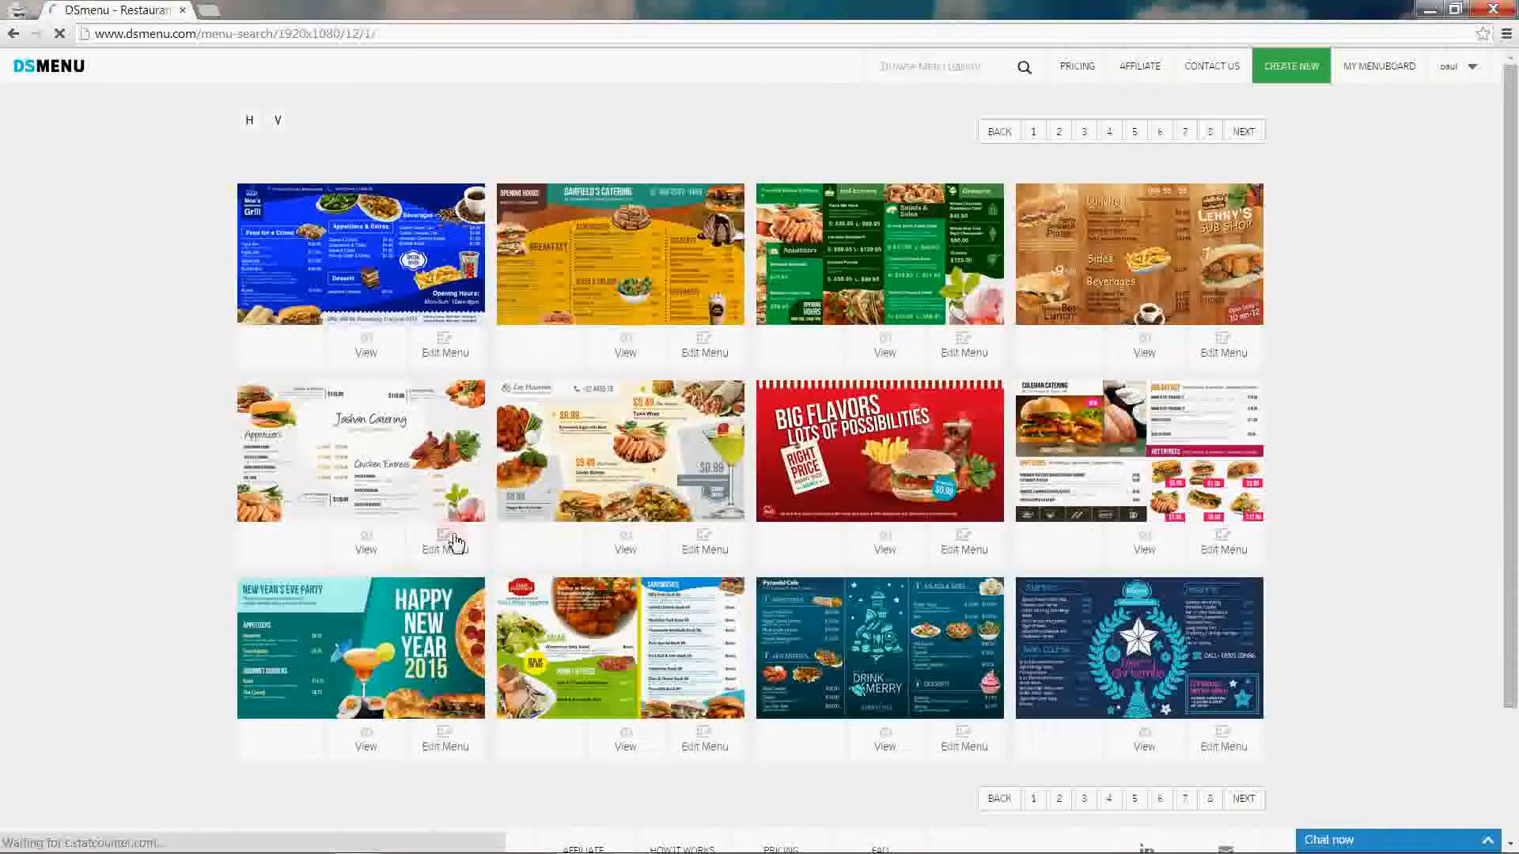
pyautogui.click(444, 544)
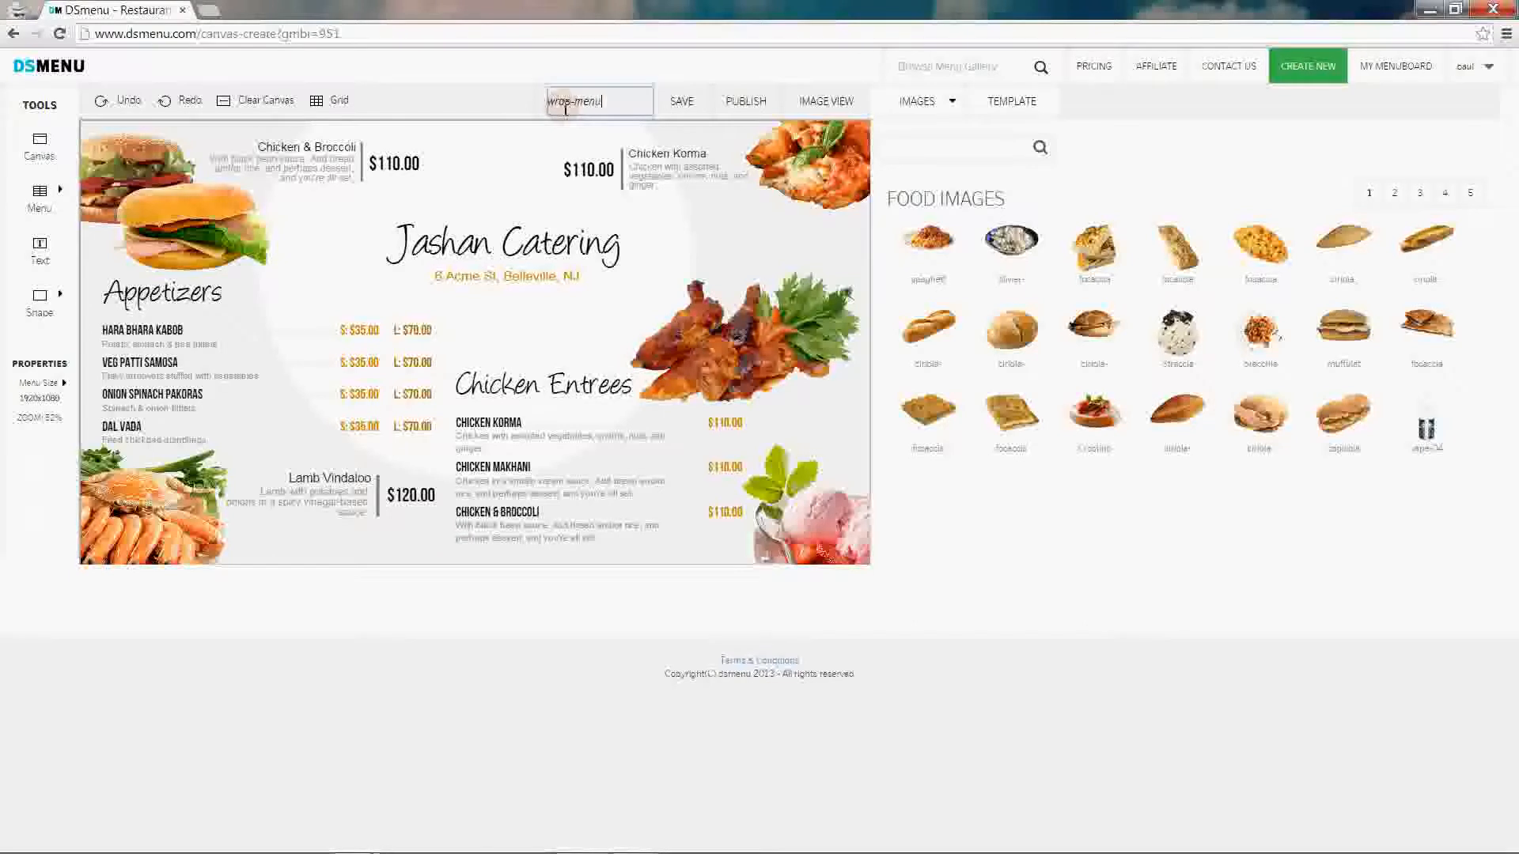
# Step: Save as 'wrap-menu', then delete the Chicken Korma and Chicken & Broccoli burger featured items
pyautogui.click(681, 101)
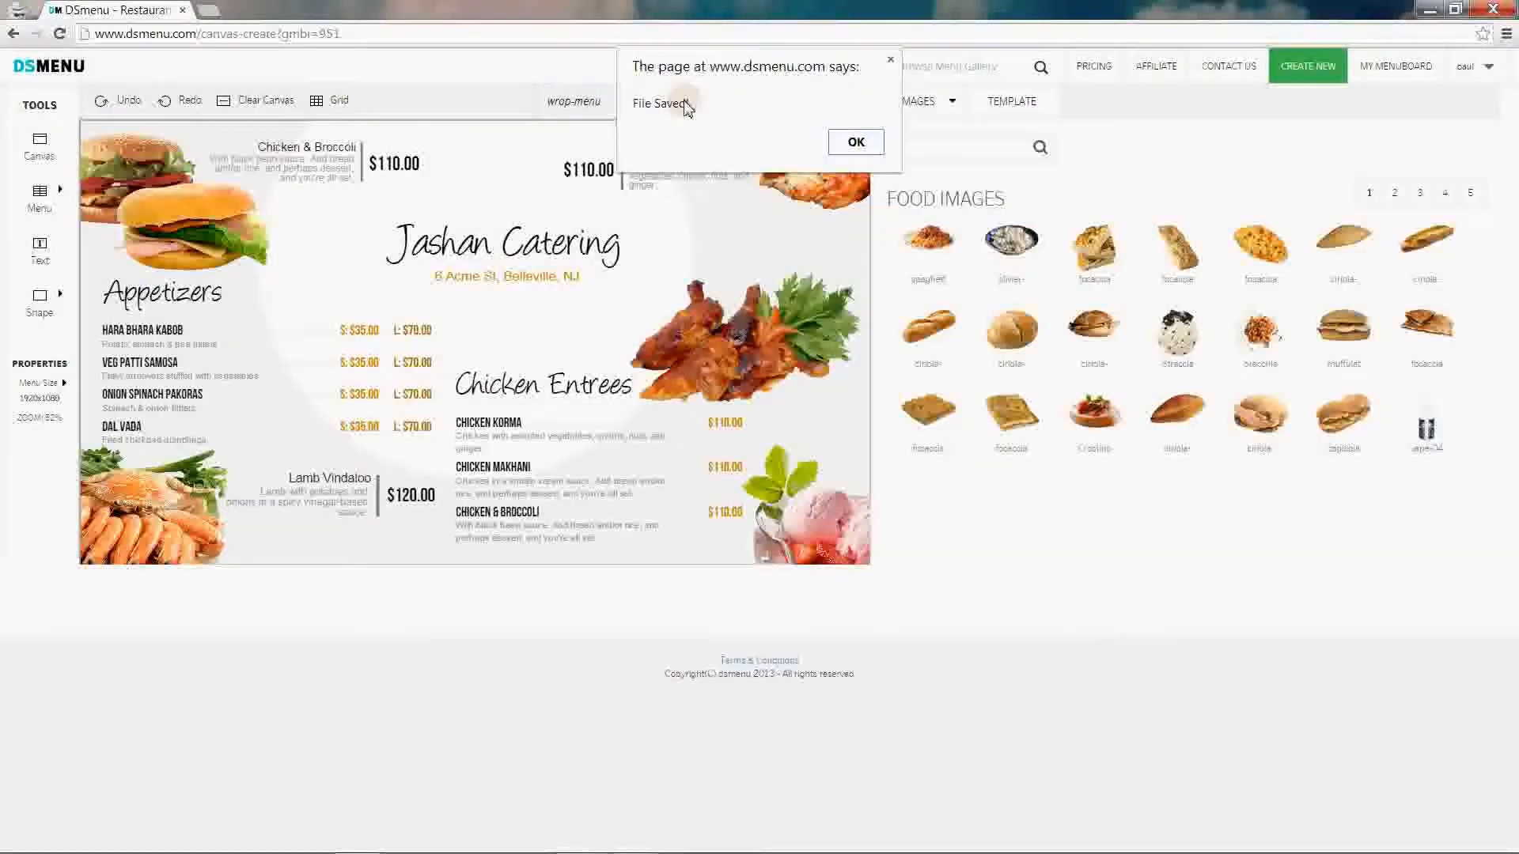
pyautogui.click(854, 142)
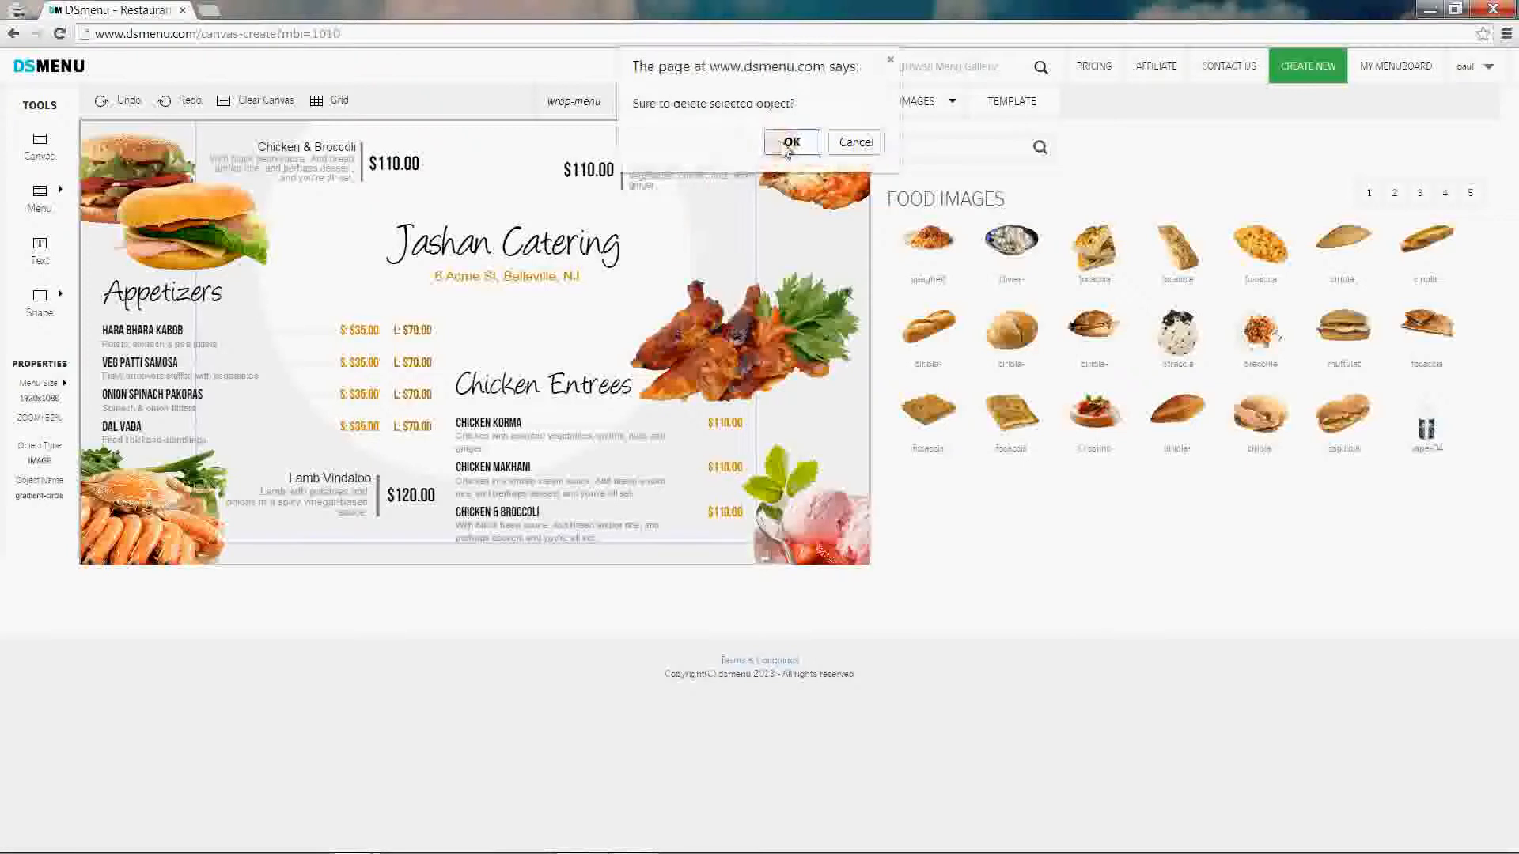
pyautogui.click(790, 142)
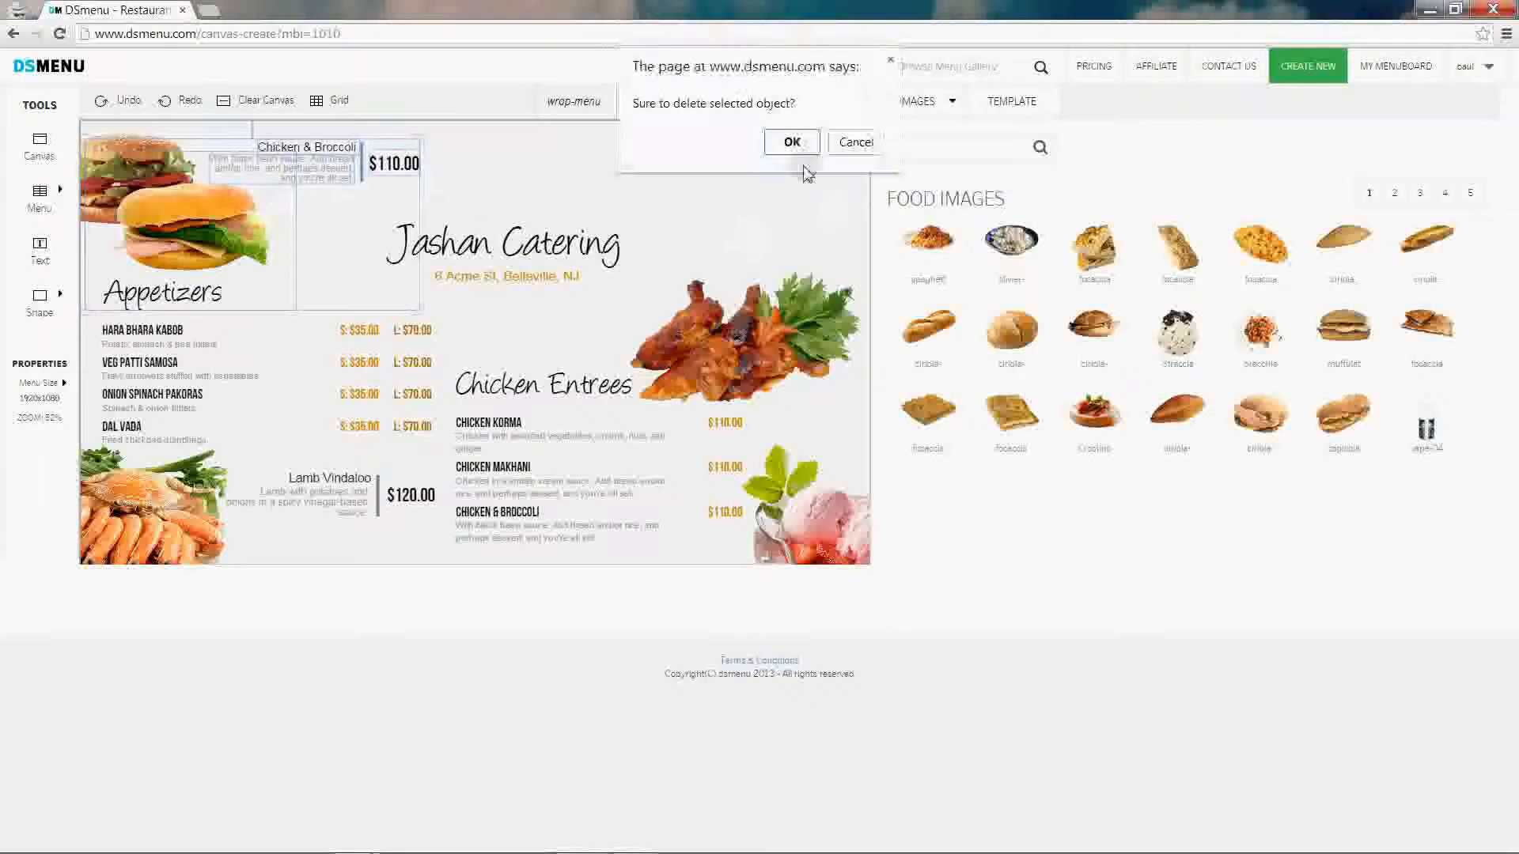
pyautogui.click(790, 141)
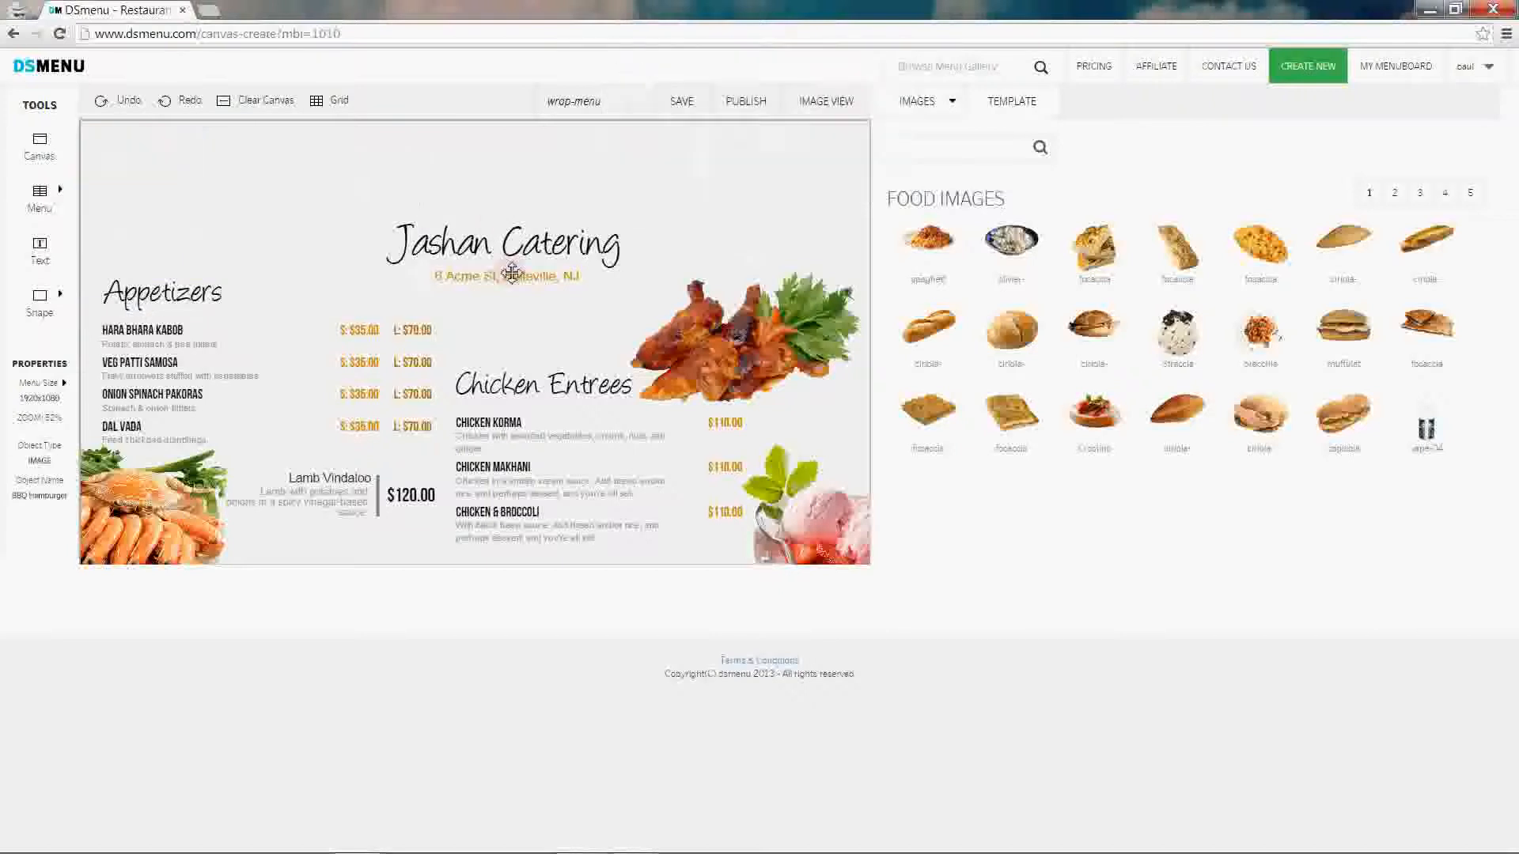
# Step: Raise the title, set it and Chicken Entrees in BebasNeue, and shrink the chicken image
pyautogui.moveTo(501, 247); pyautogui.dragTo(501, 179)
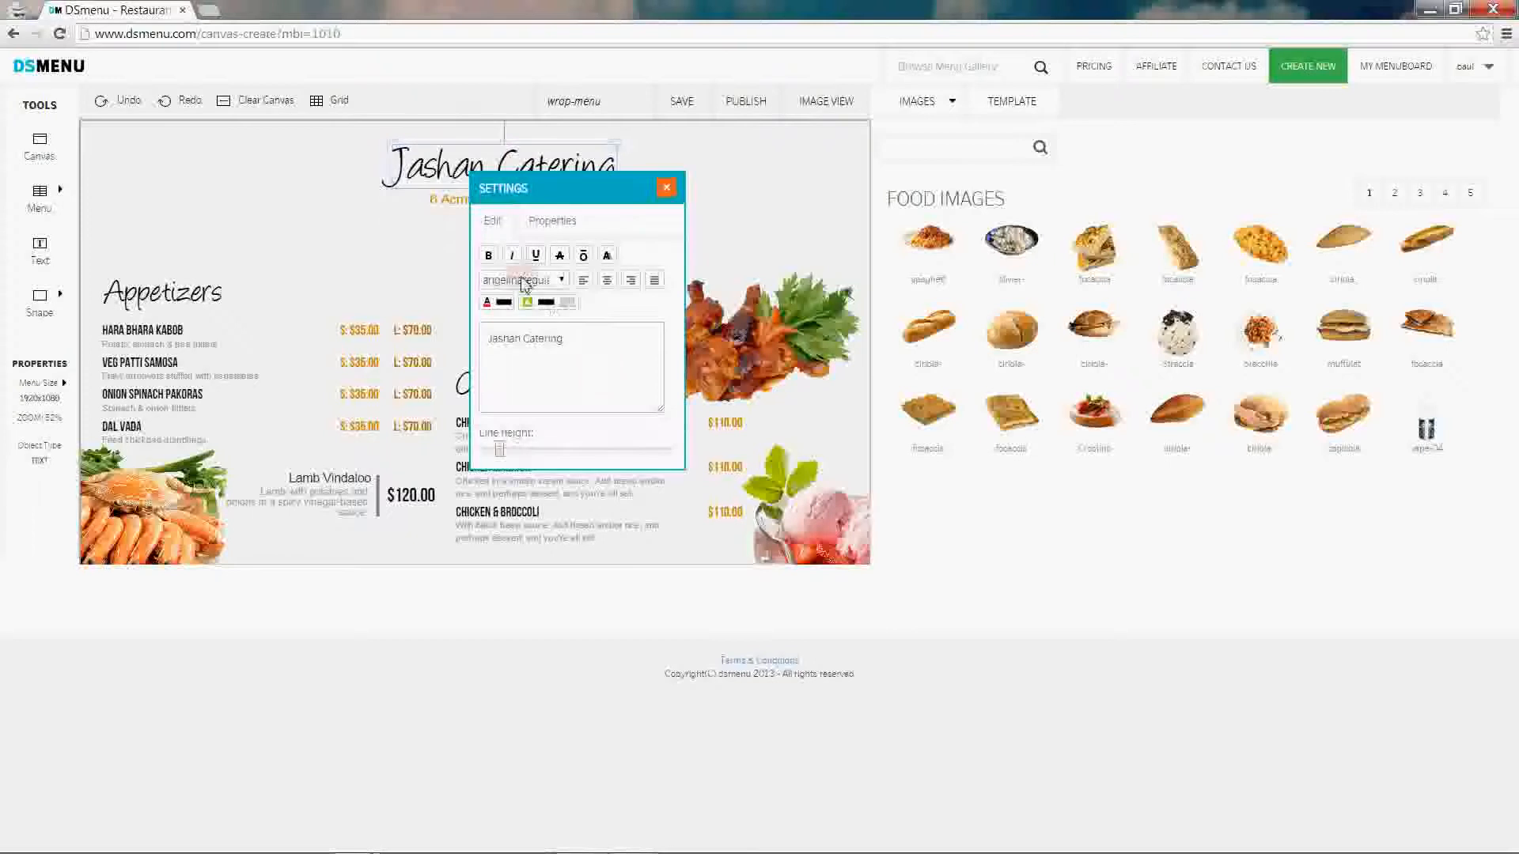
pyautogui.click(523, 280)
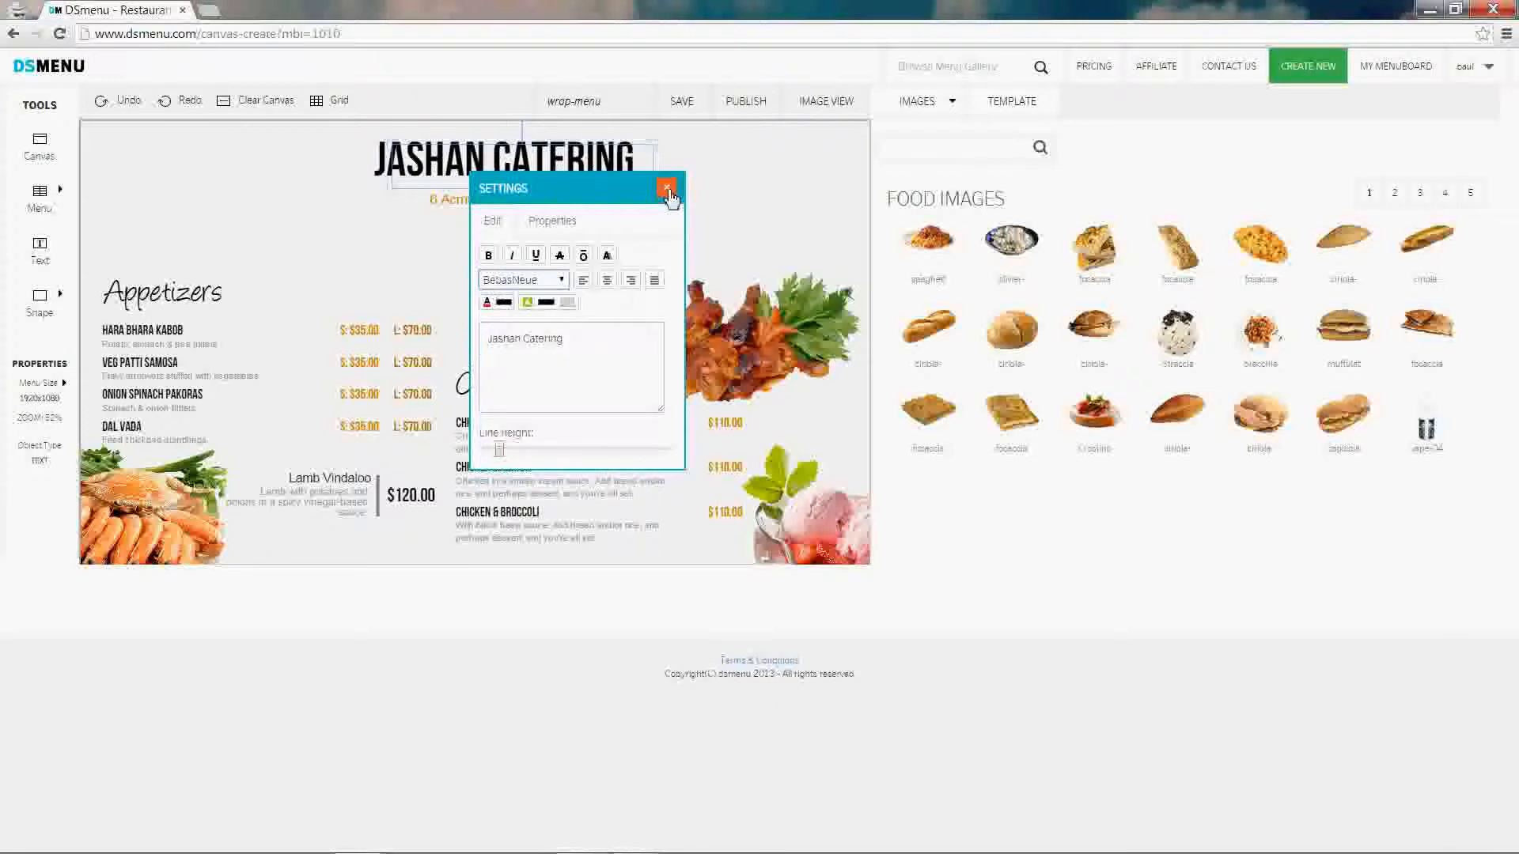
pyautogui.click(668, 189)
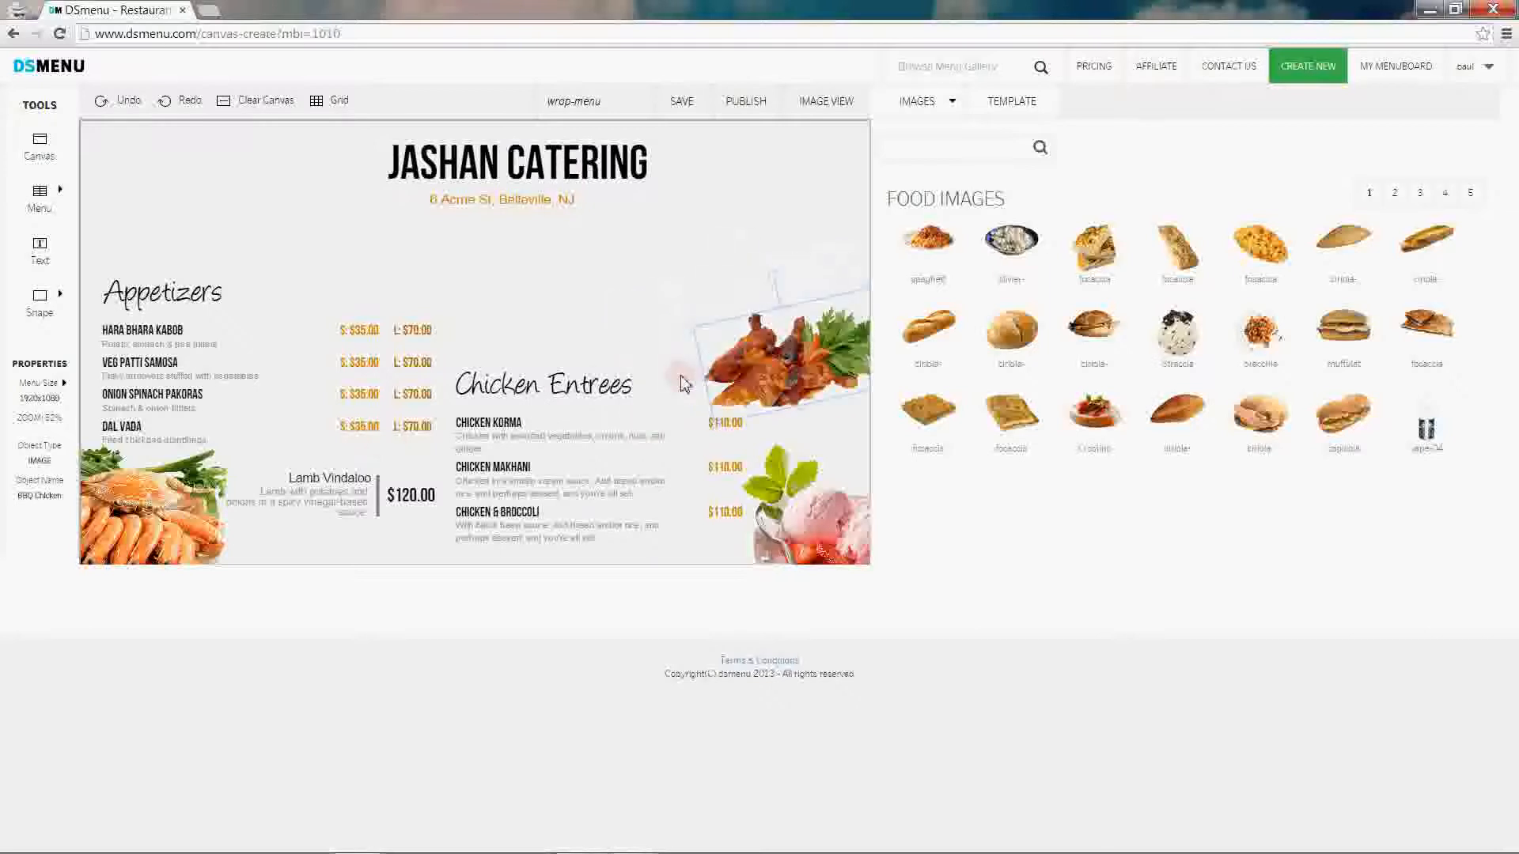
pyautogui.click(588, 406)
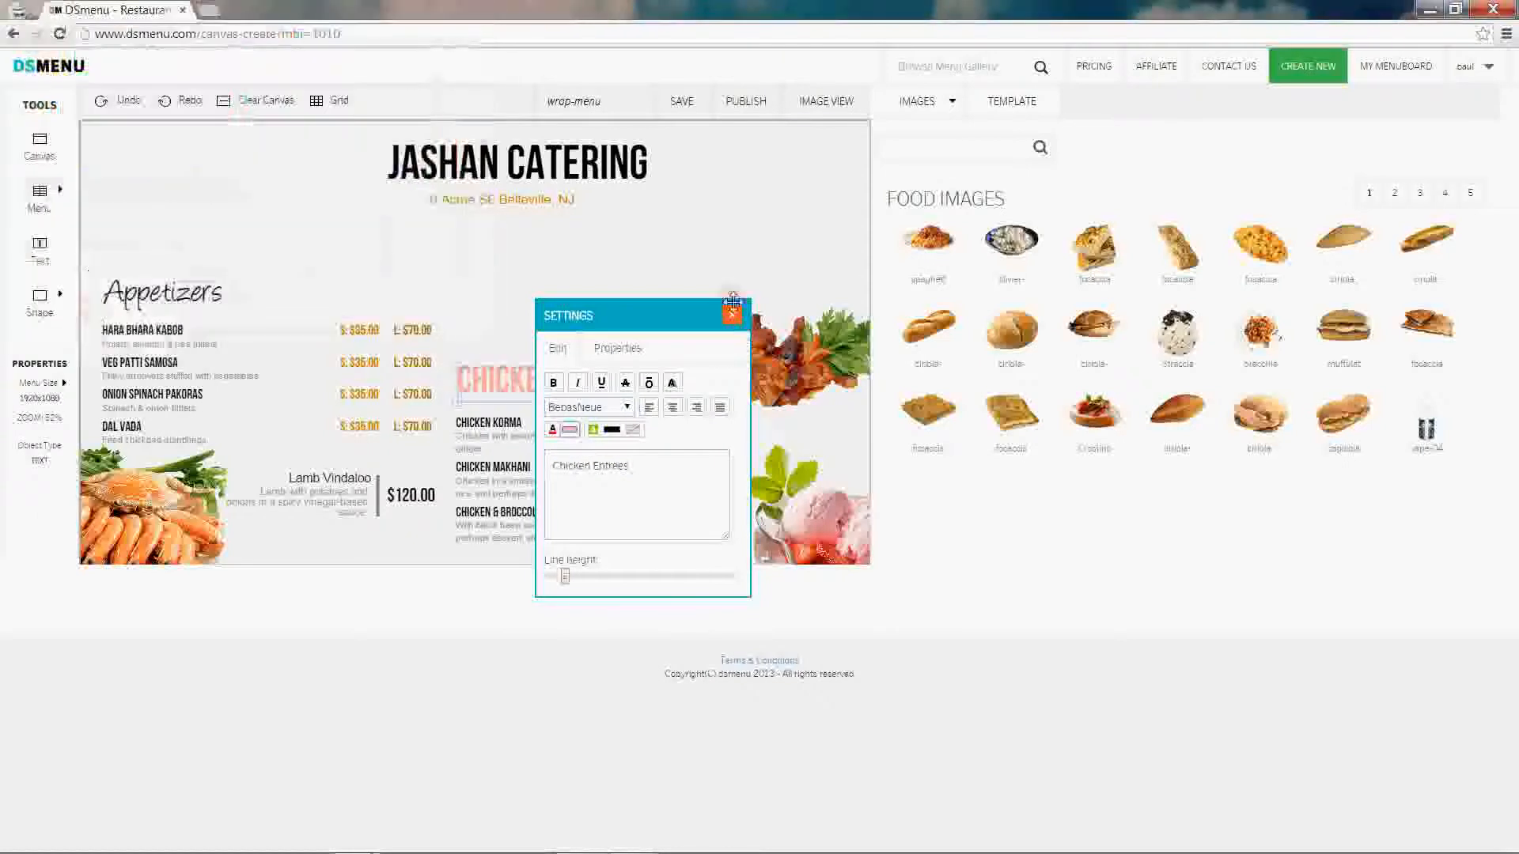
pyautogui.click(732, 313)
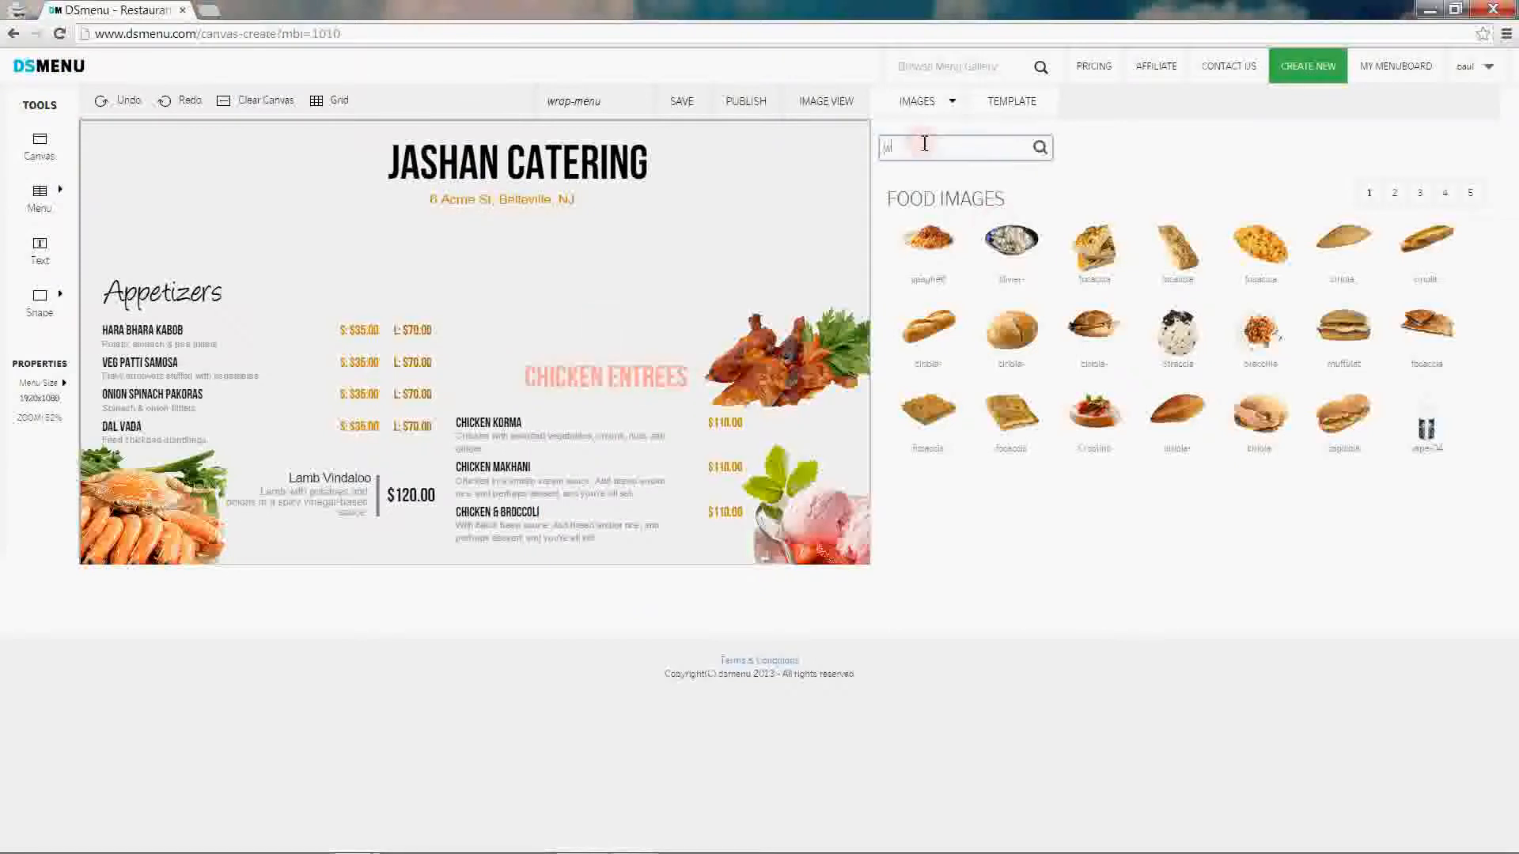
# Step: Search food images for 'wrap' and add a pink-filled wrap beside Chicken Entrees
pyautogui.write('wrap')
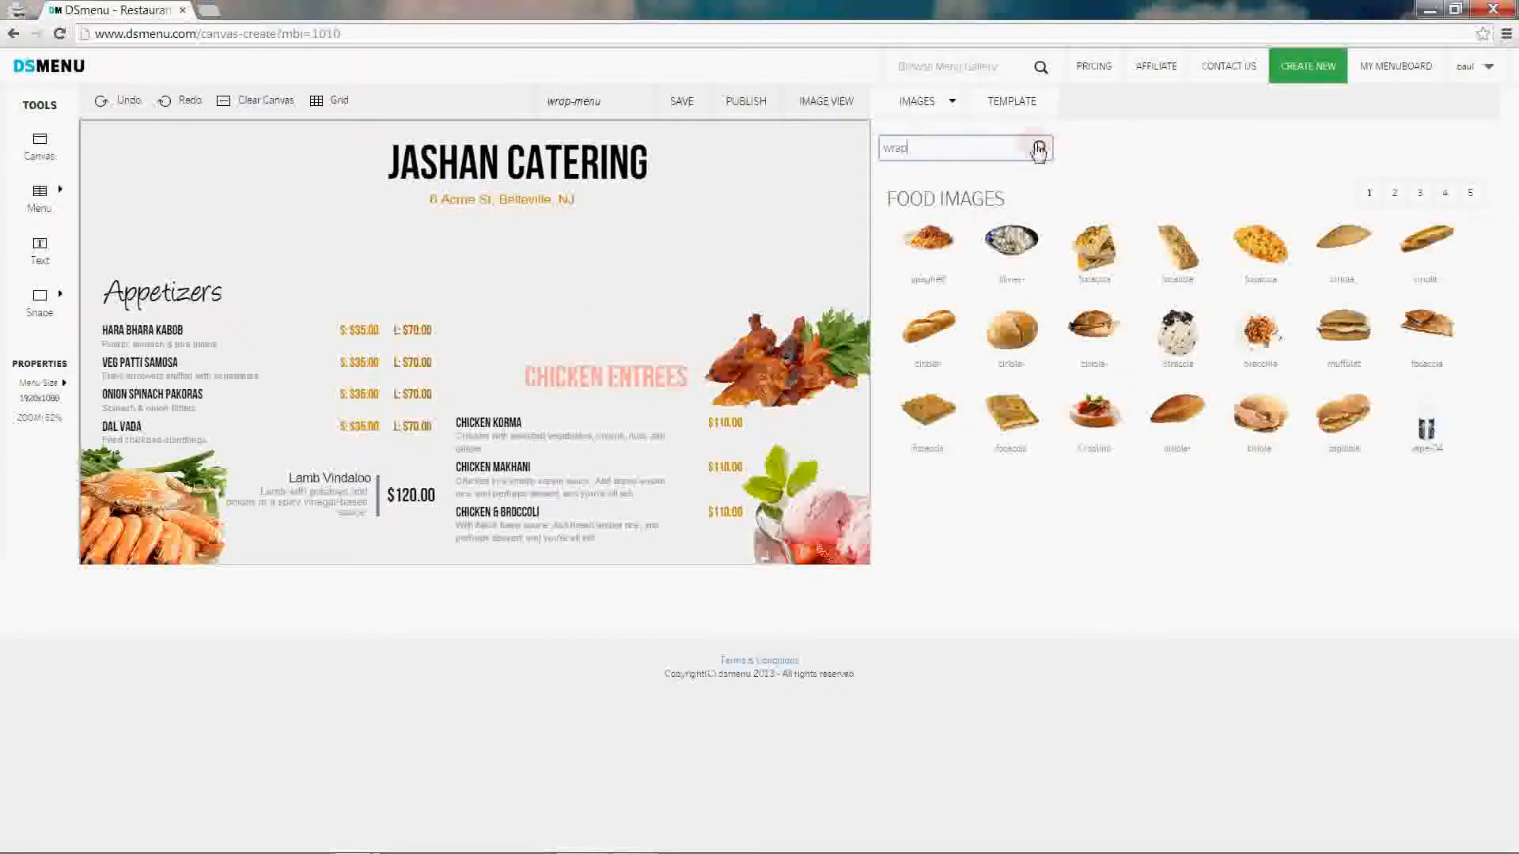
pyautogui.click(1039, 148)
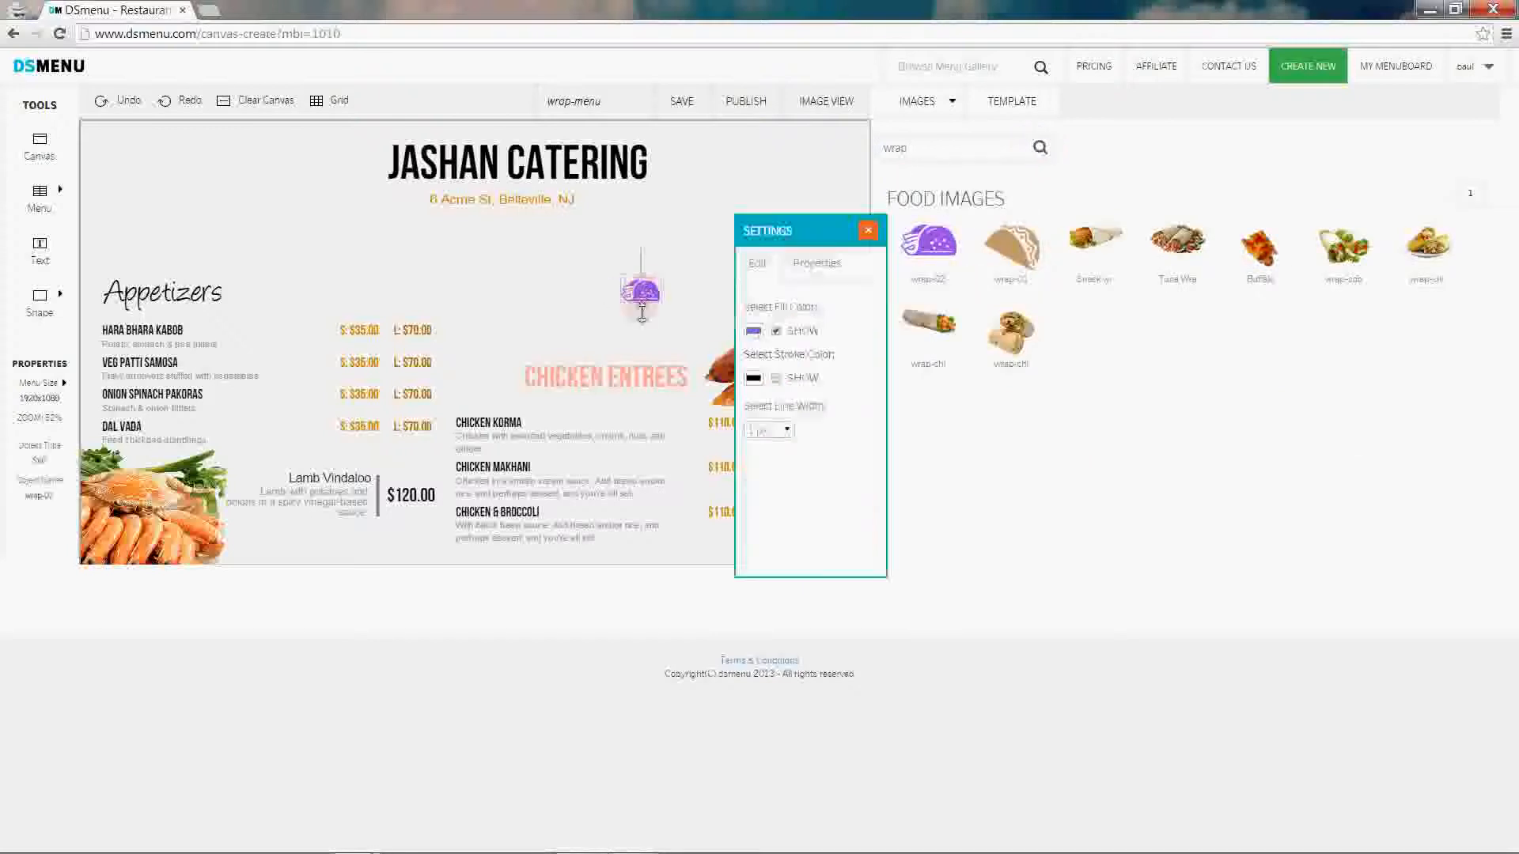
pyautogui.click(752, 331)
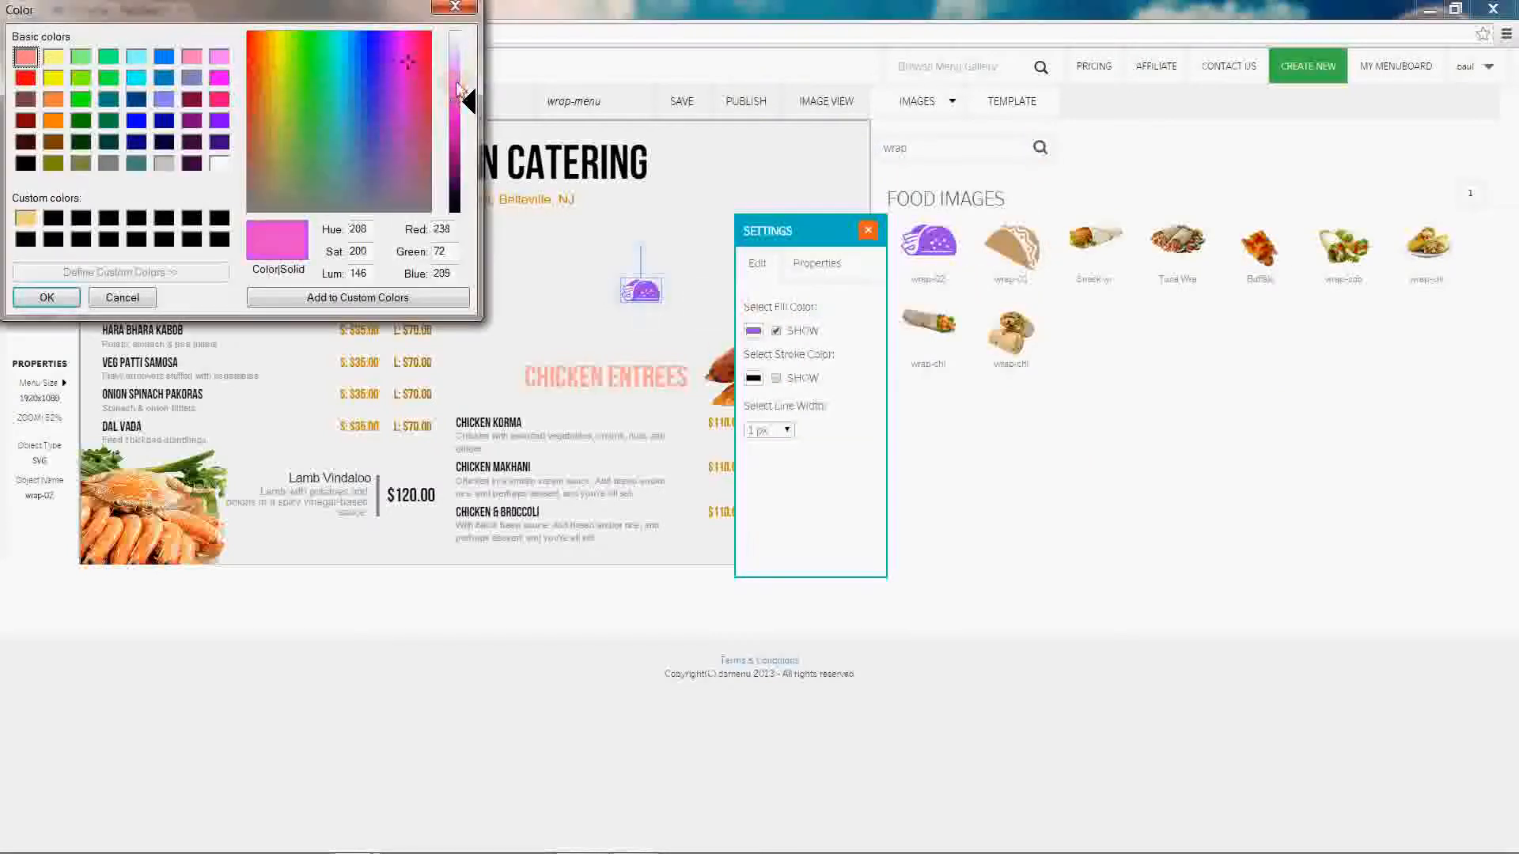
pyautogui.click(46, 297)
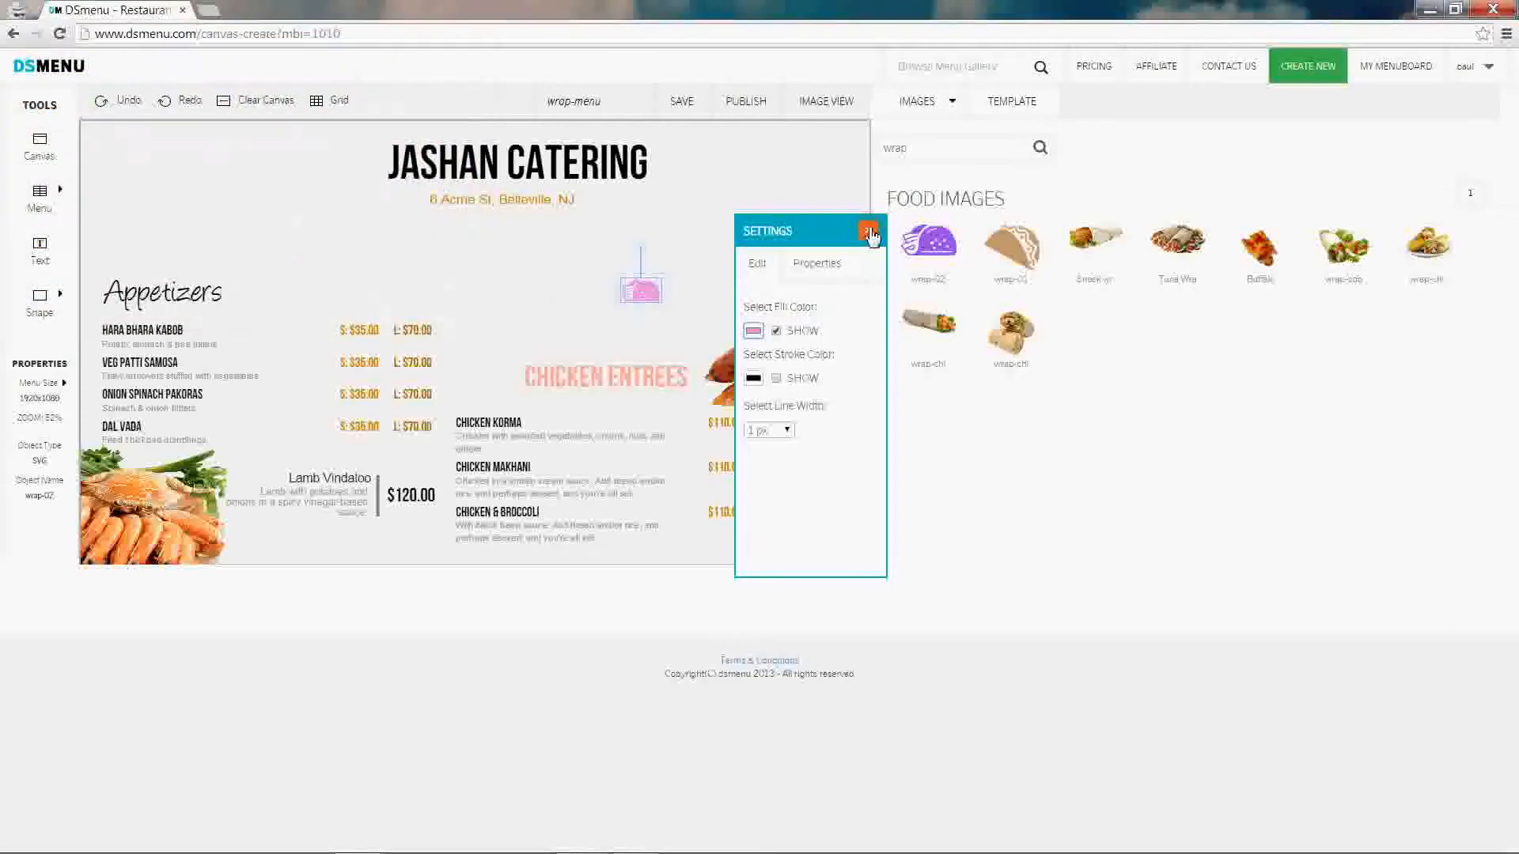
pyautogui.click(870, 234)
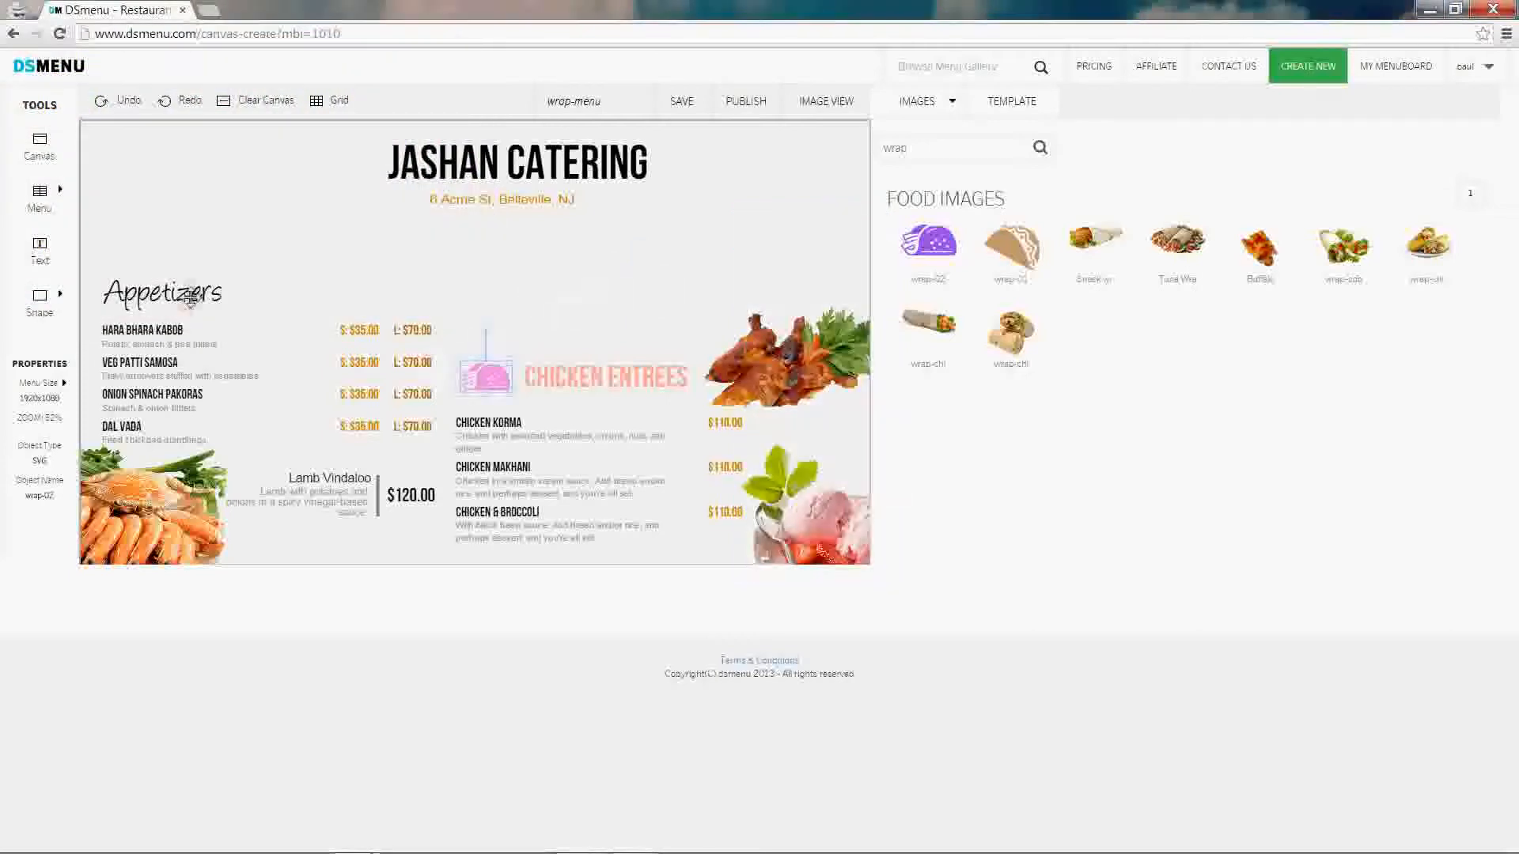
# Step: Restyle the Appetizers heading in yellow BebasNeue
pyautogui.click(274, 314)
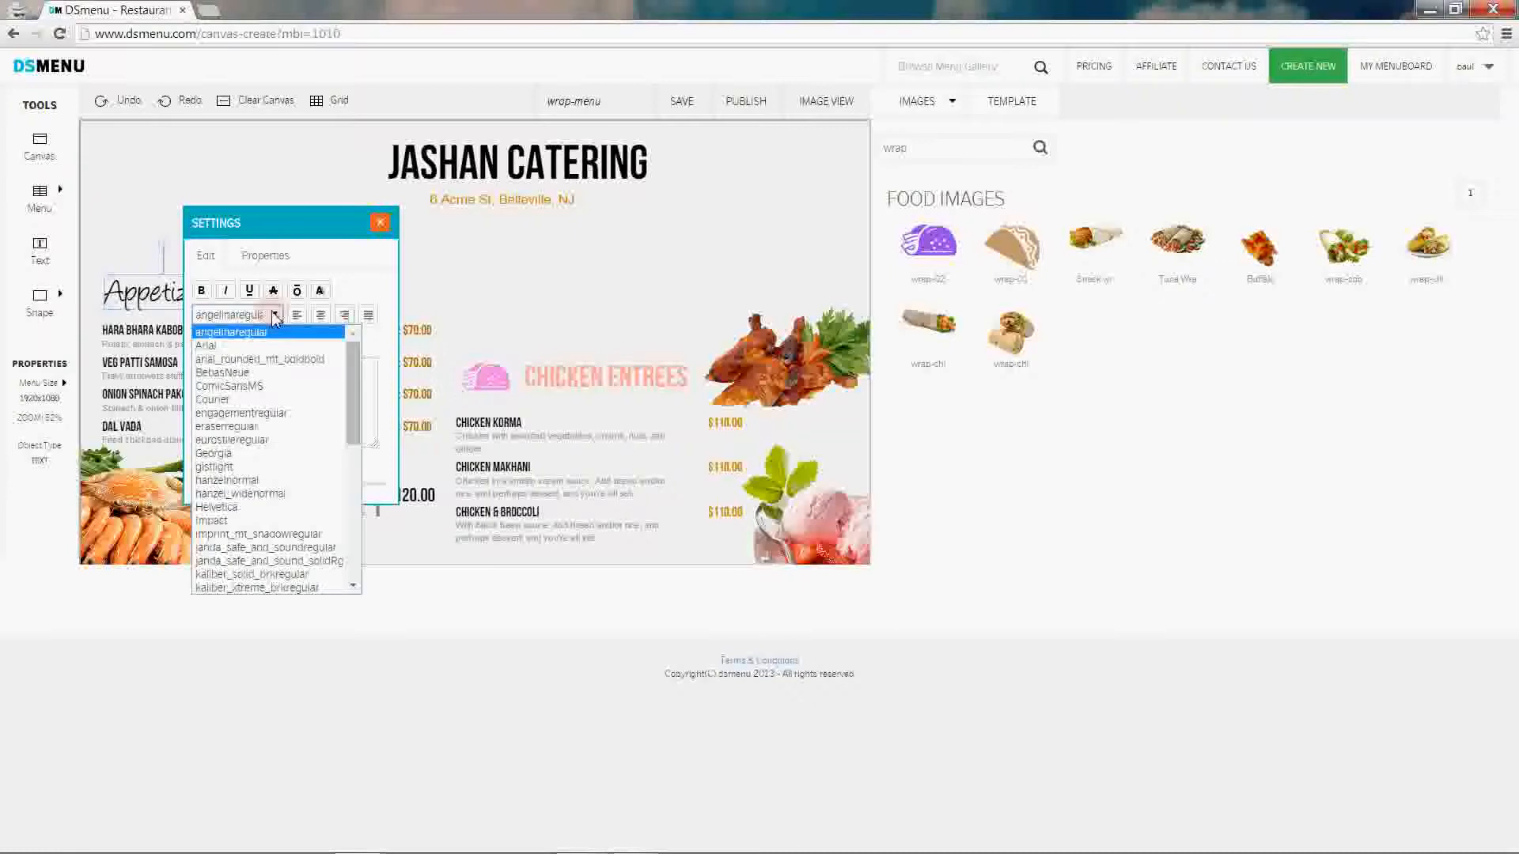
pyautogui.click(224, 372)
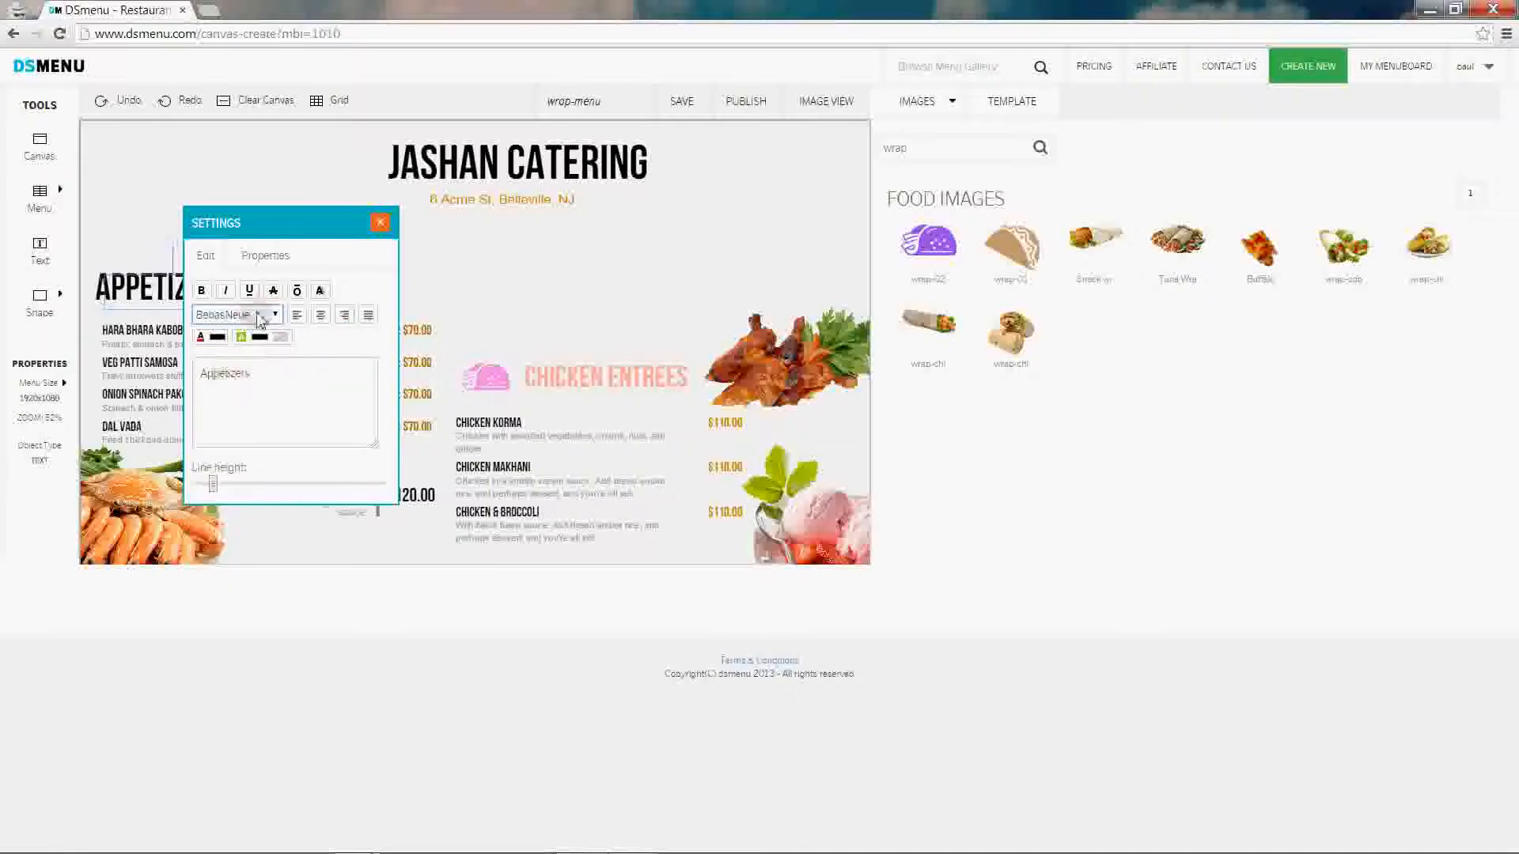
pyautogui.click(200, 336)
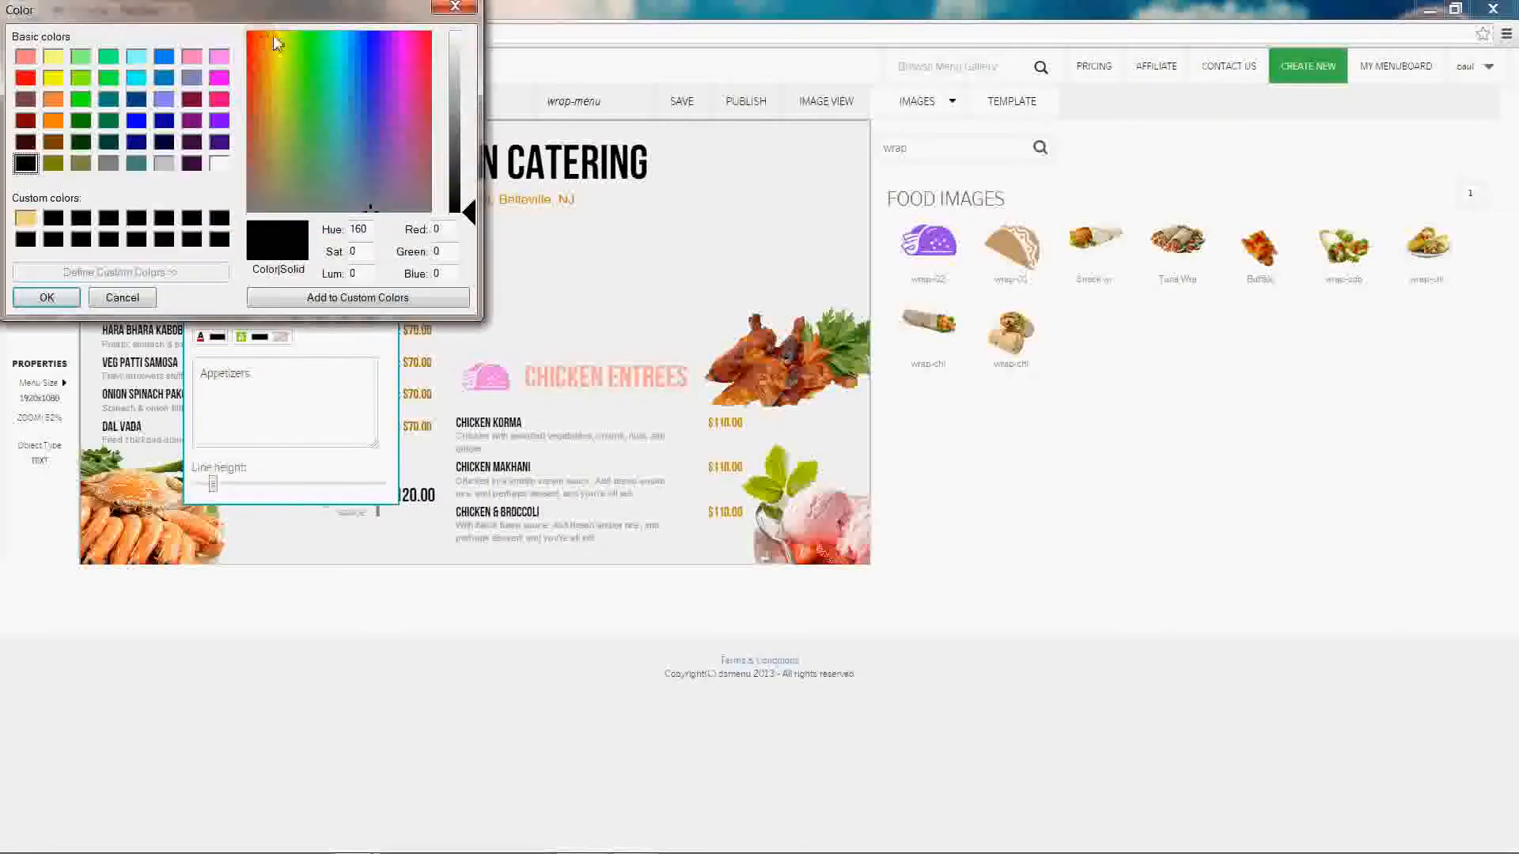
pyautogui.click(276, 39)
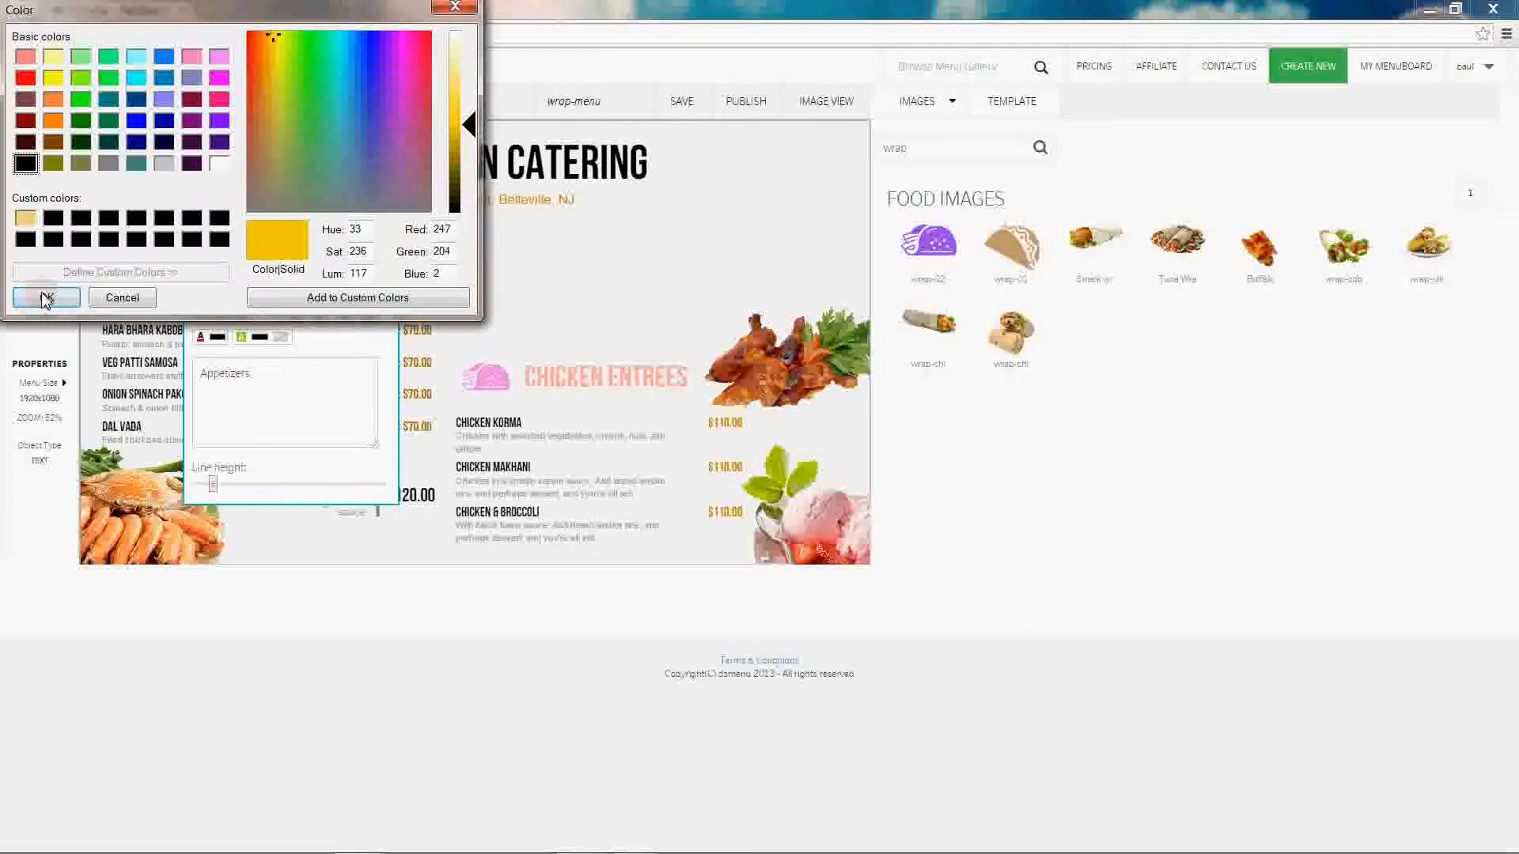
pyautogui.click(46, 298)
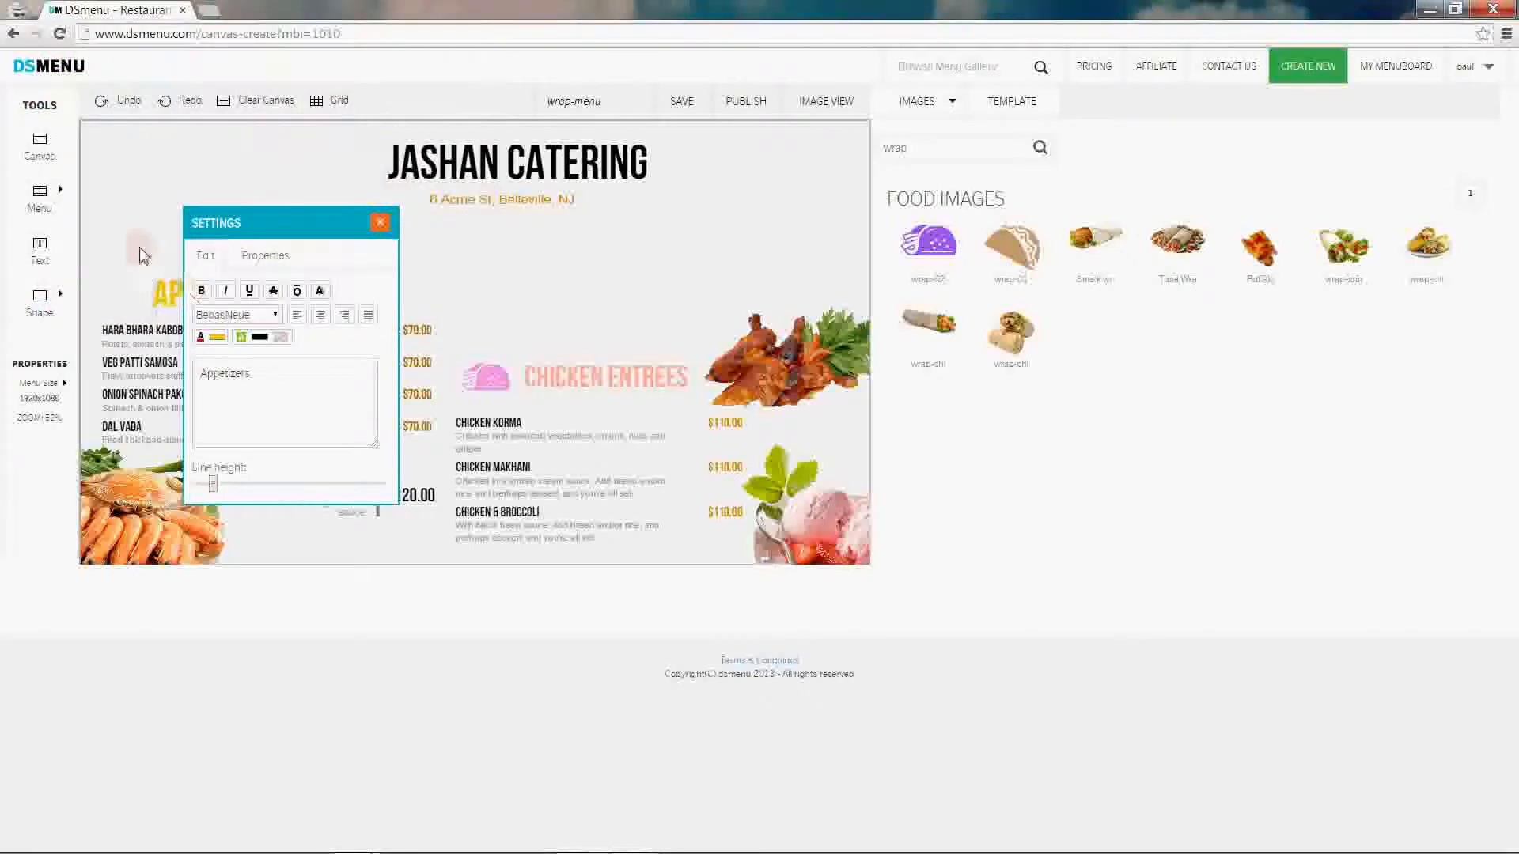
pyautogui.click(379, 221)
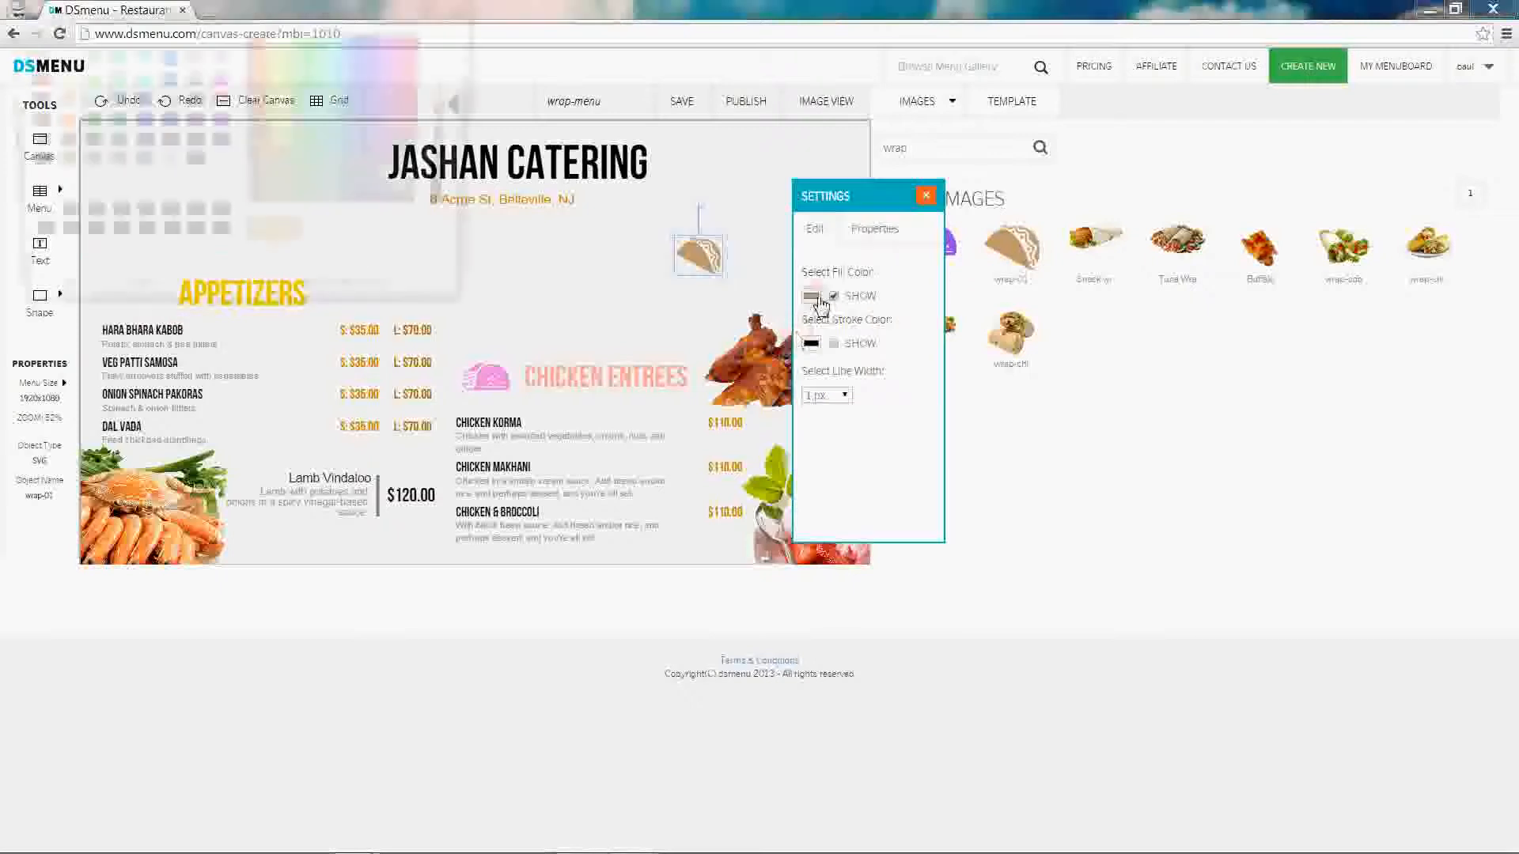
# Step: Fill the taco icon golden yellow and place it next to APPETIZERS
pyautogui.click(808, 295)
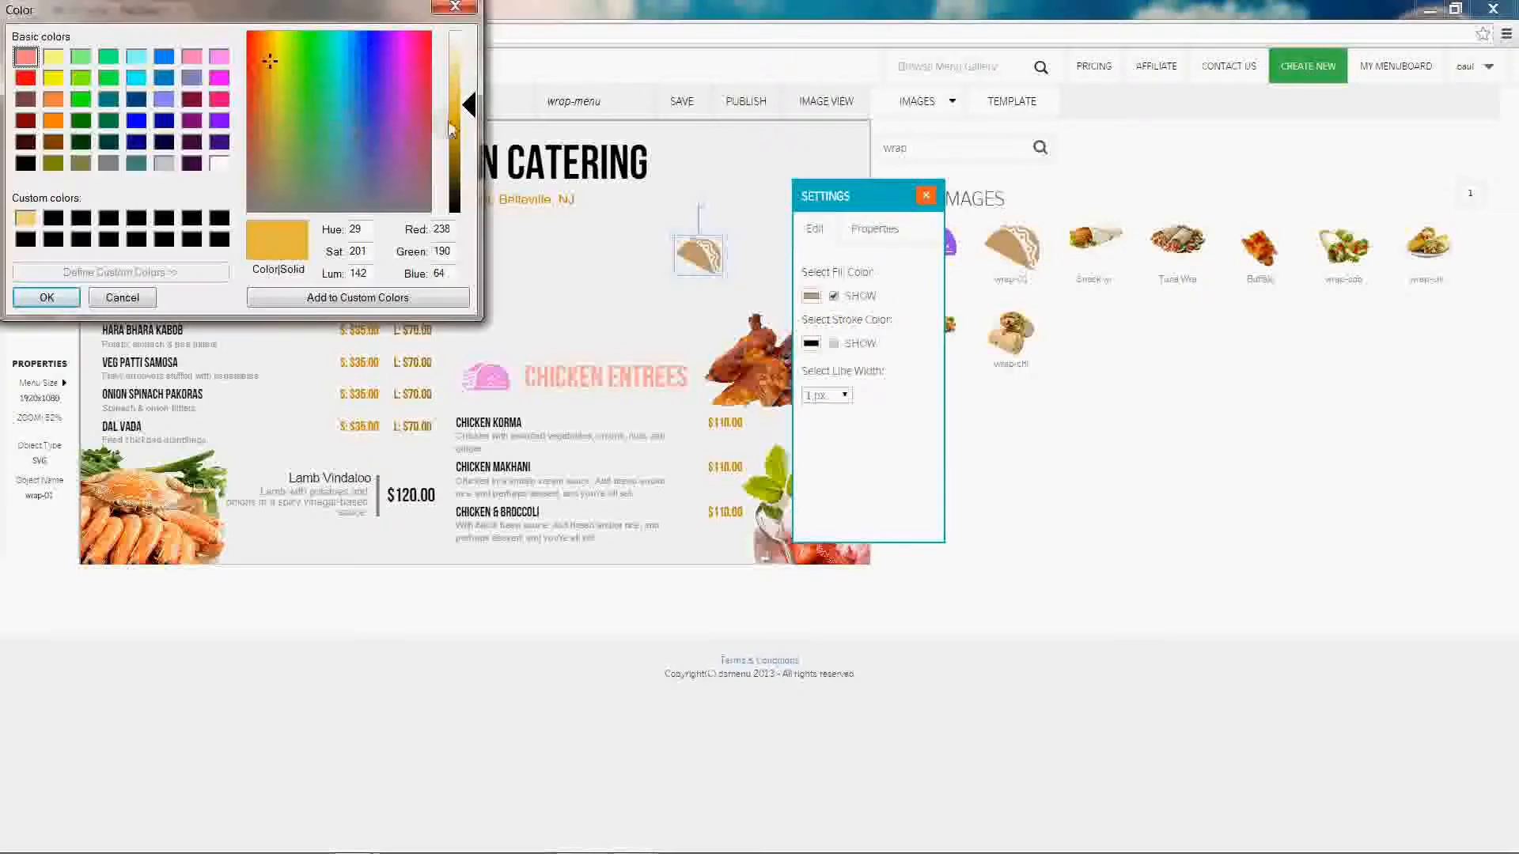
pyautogui.click(46, 297)
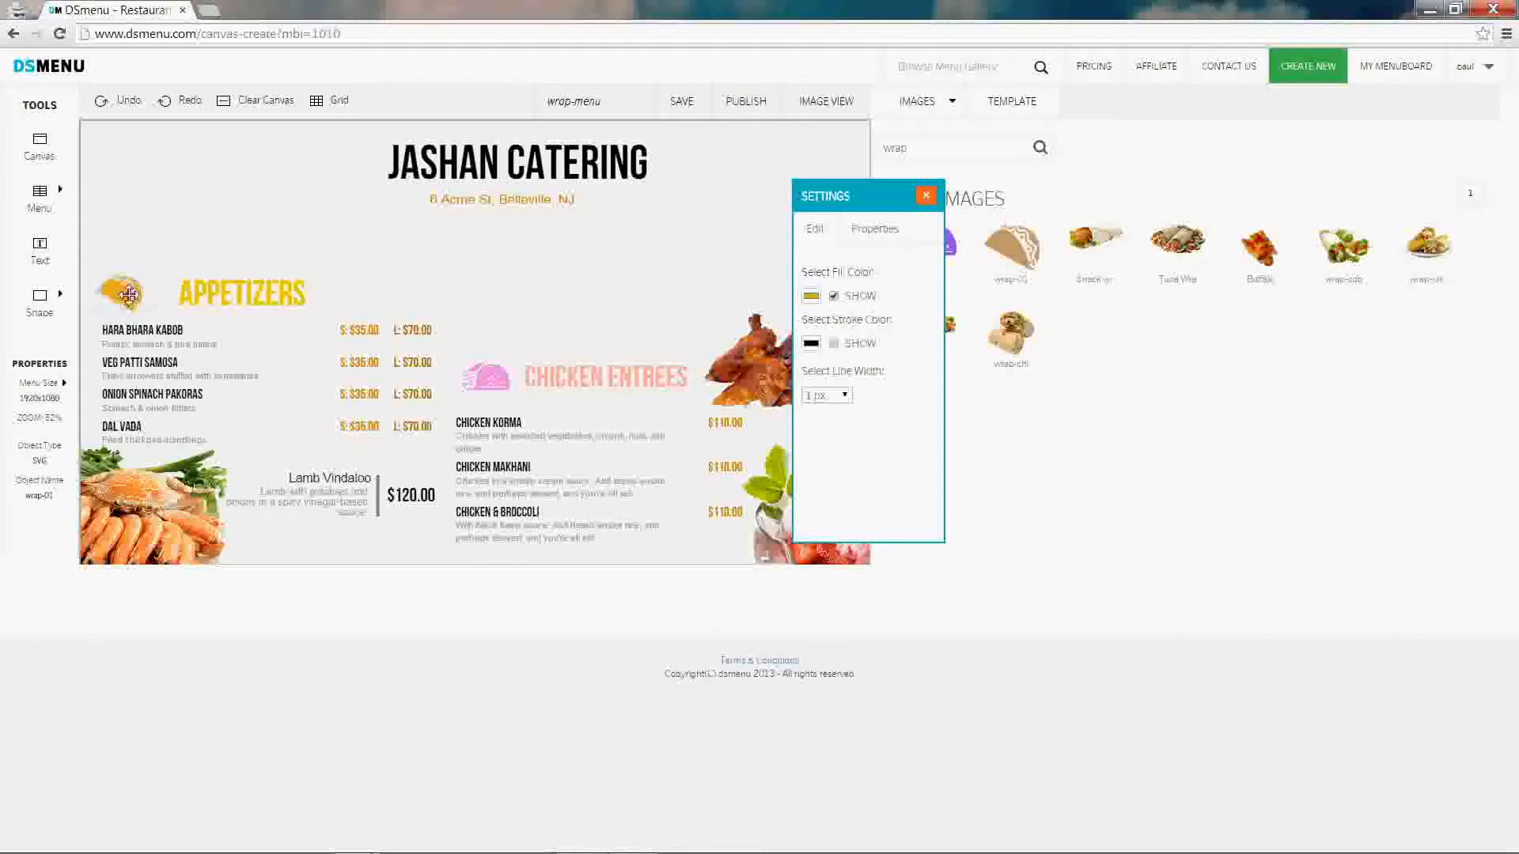
pyautogui.click(925, 195)
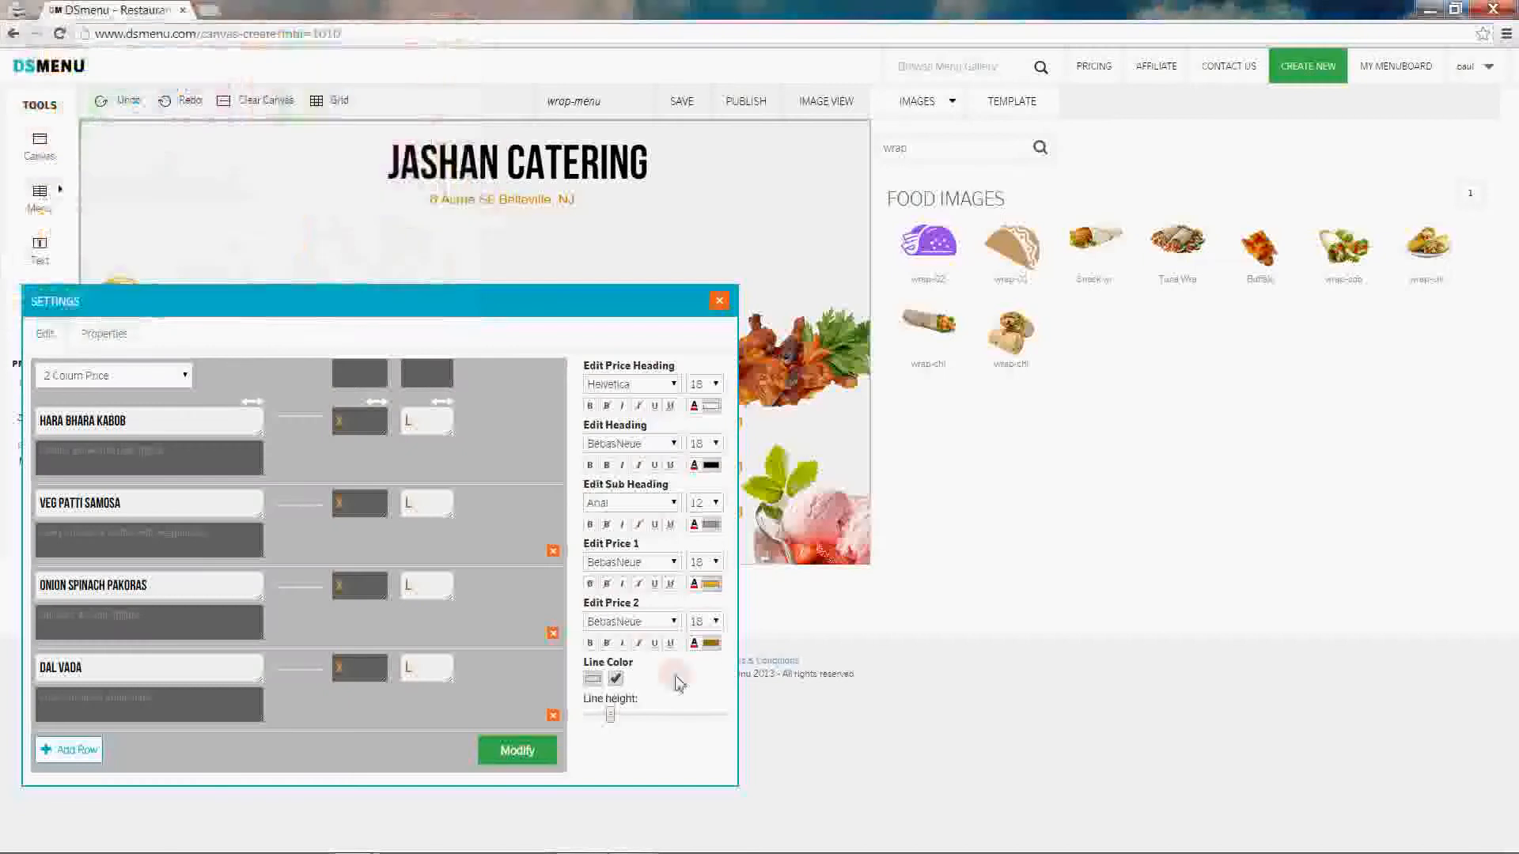
# Step: Make Appetizers prices orange and Chicken Entrees prices deep red
pyautogui.click(616, 678)
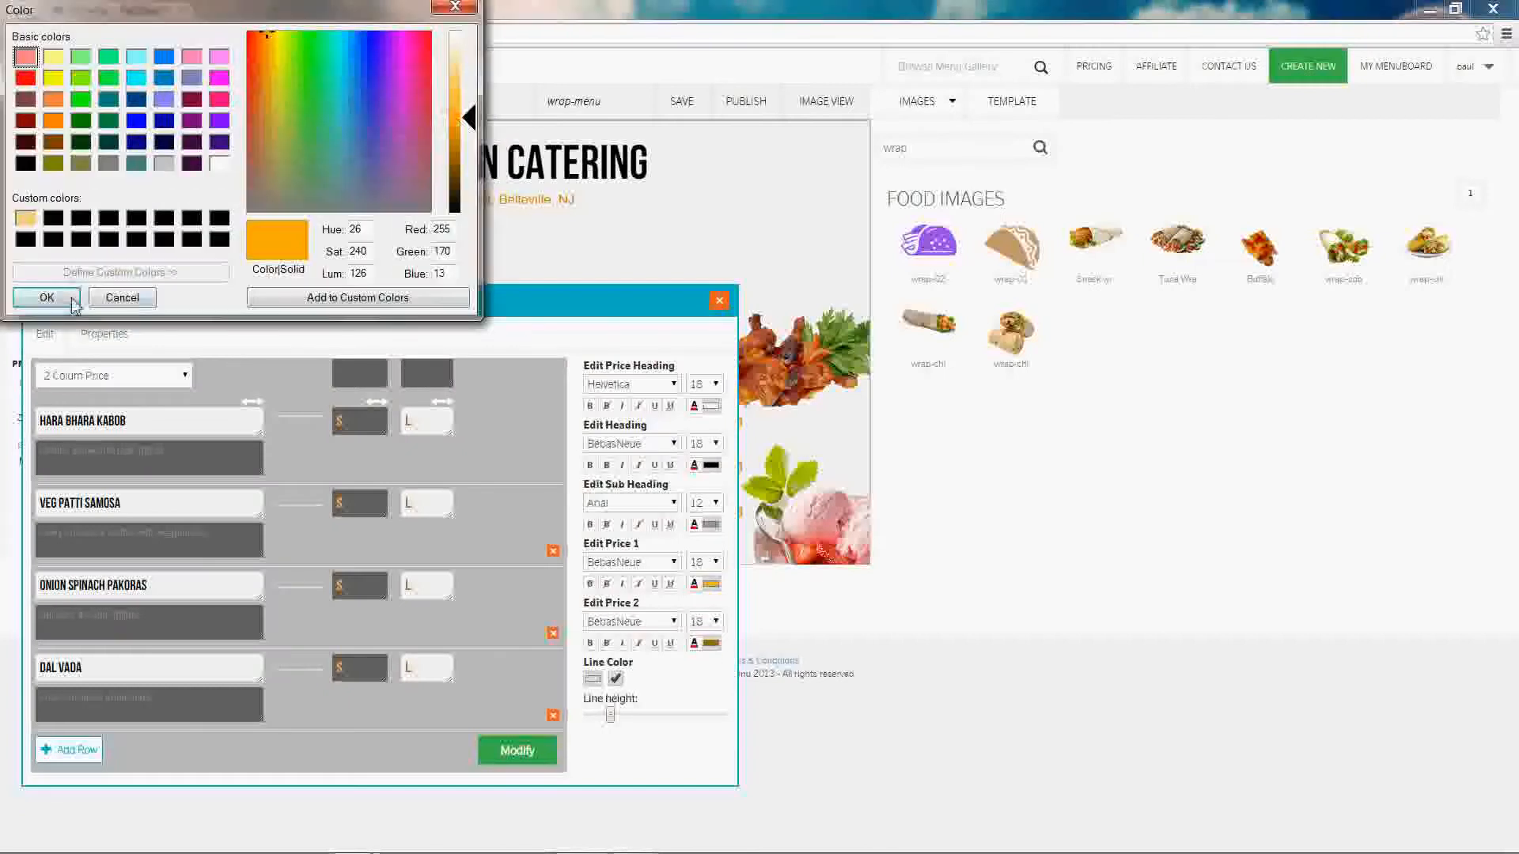
pyautogui.click(42, 297)
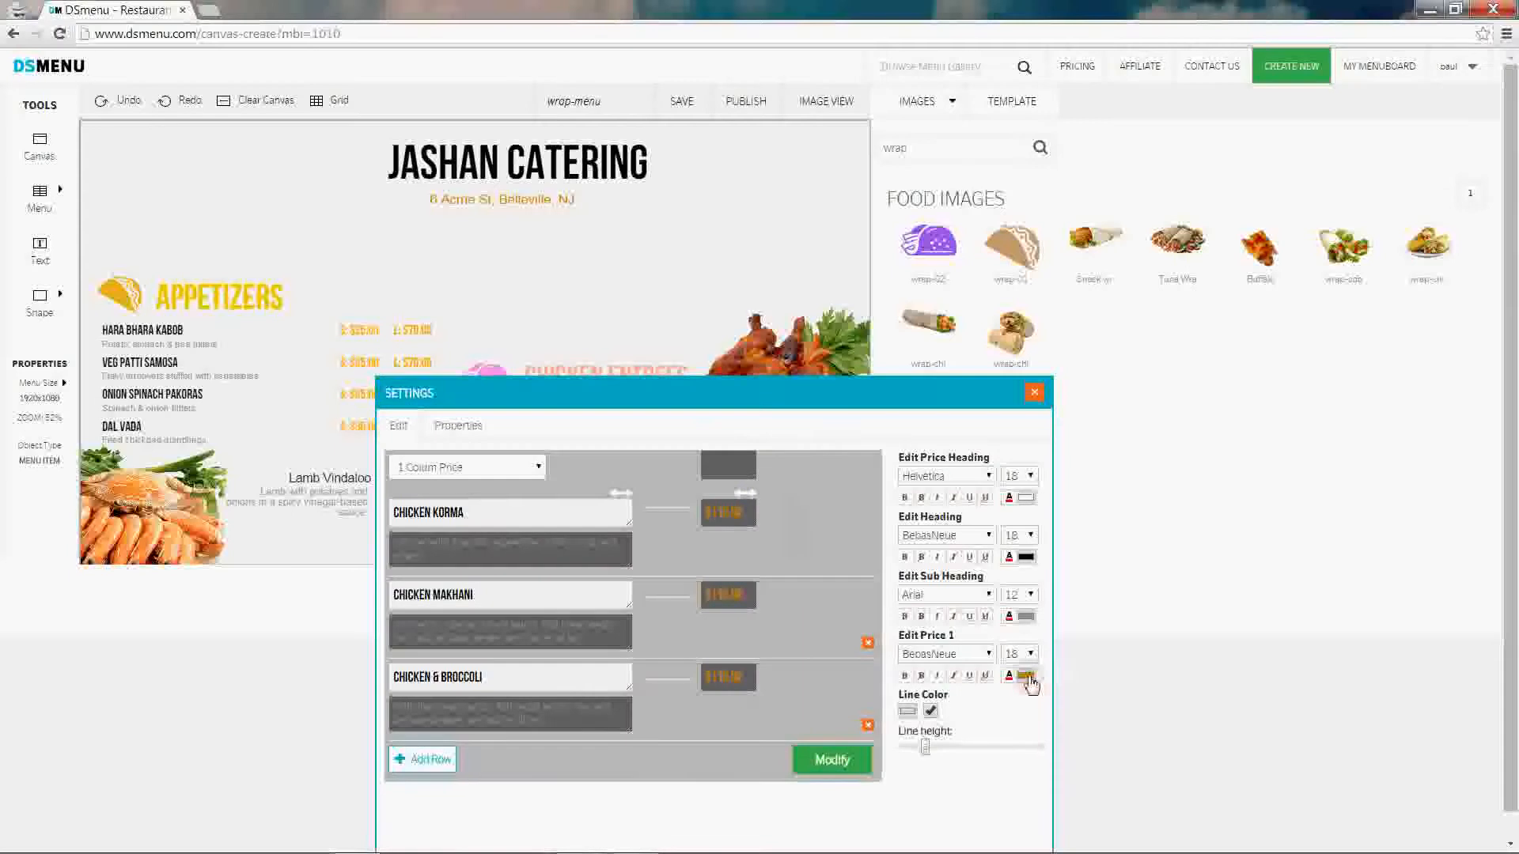
pyautogui.click(1013, 675)
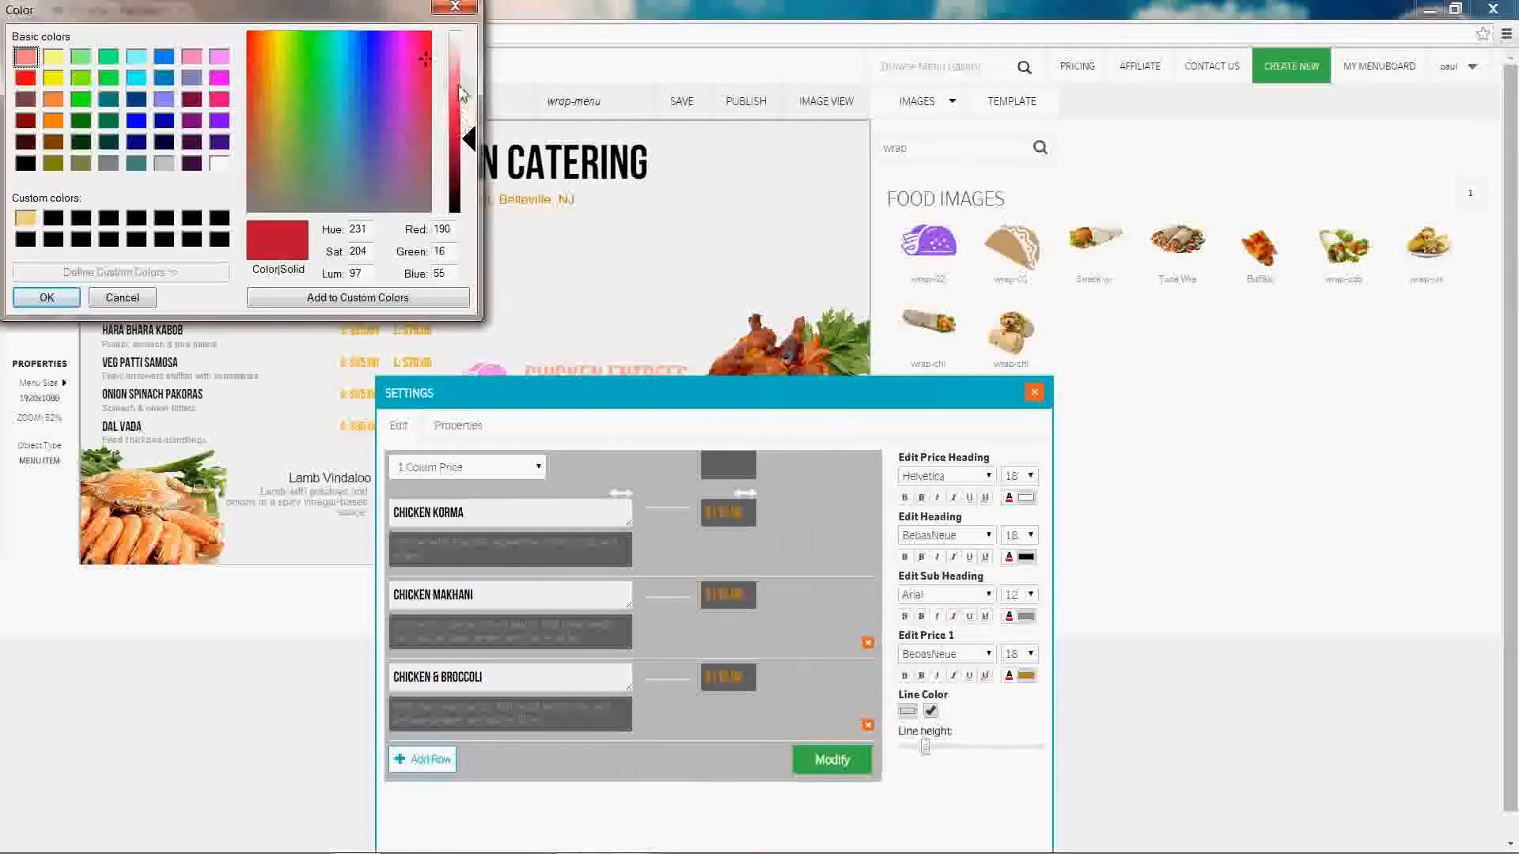
pyautogui.click(46, 298)
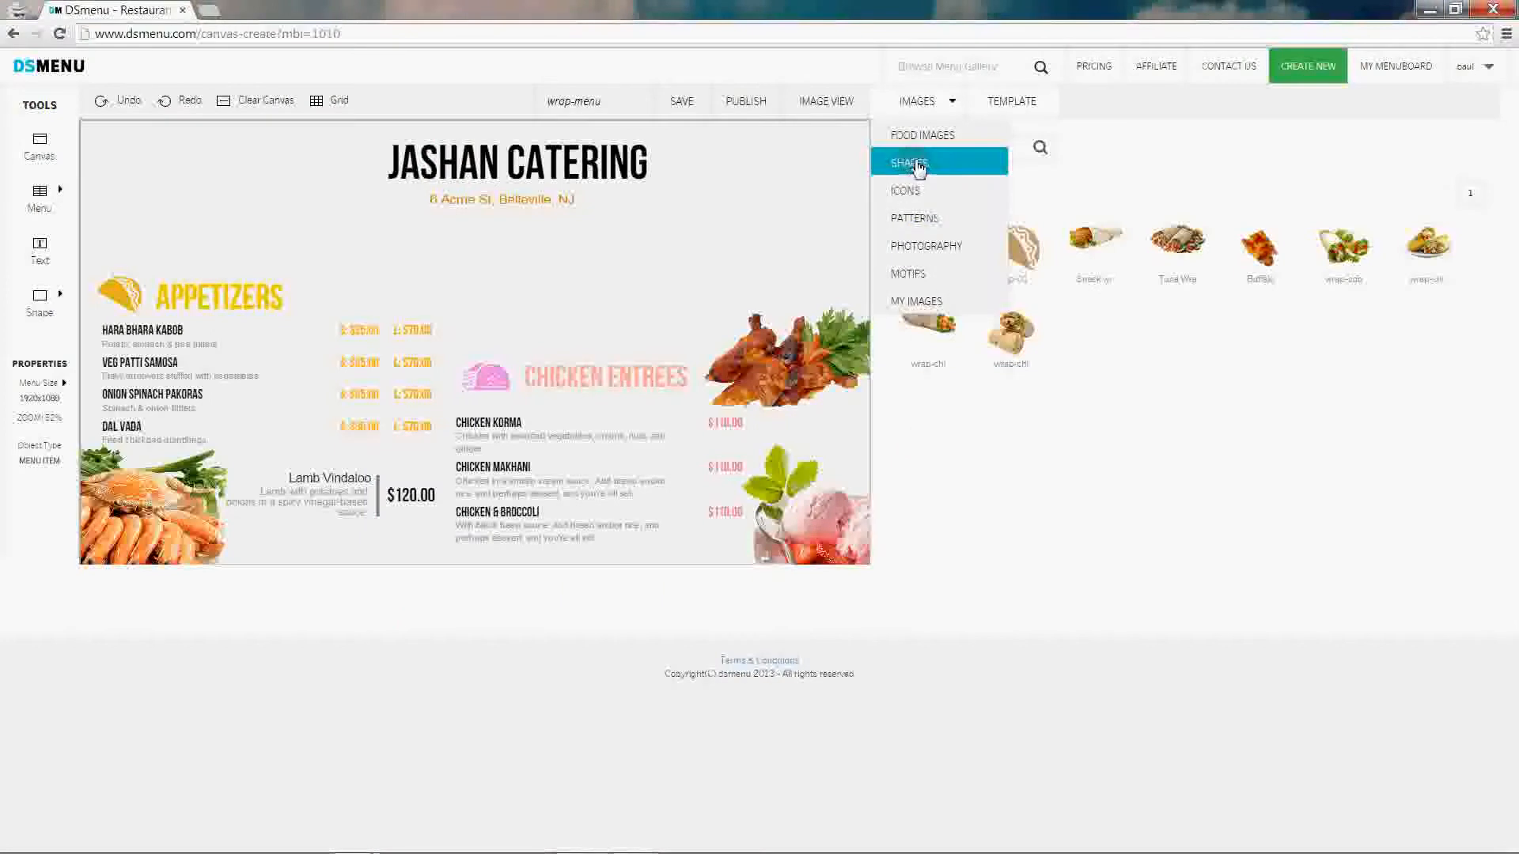
# Step: Add a brown header banner from Shapes page 3 with aligned 'Special Offer' text
pyautogui.click(909, 161)
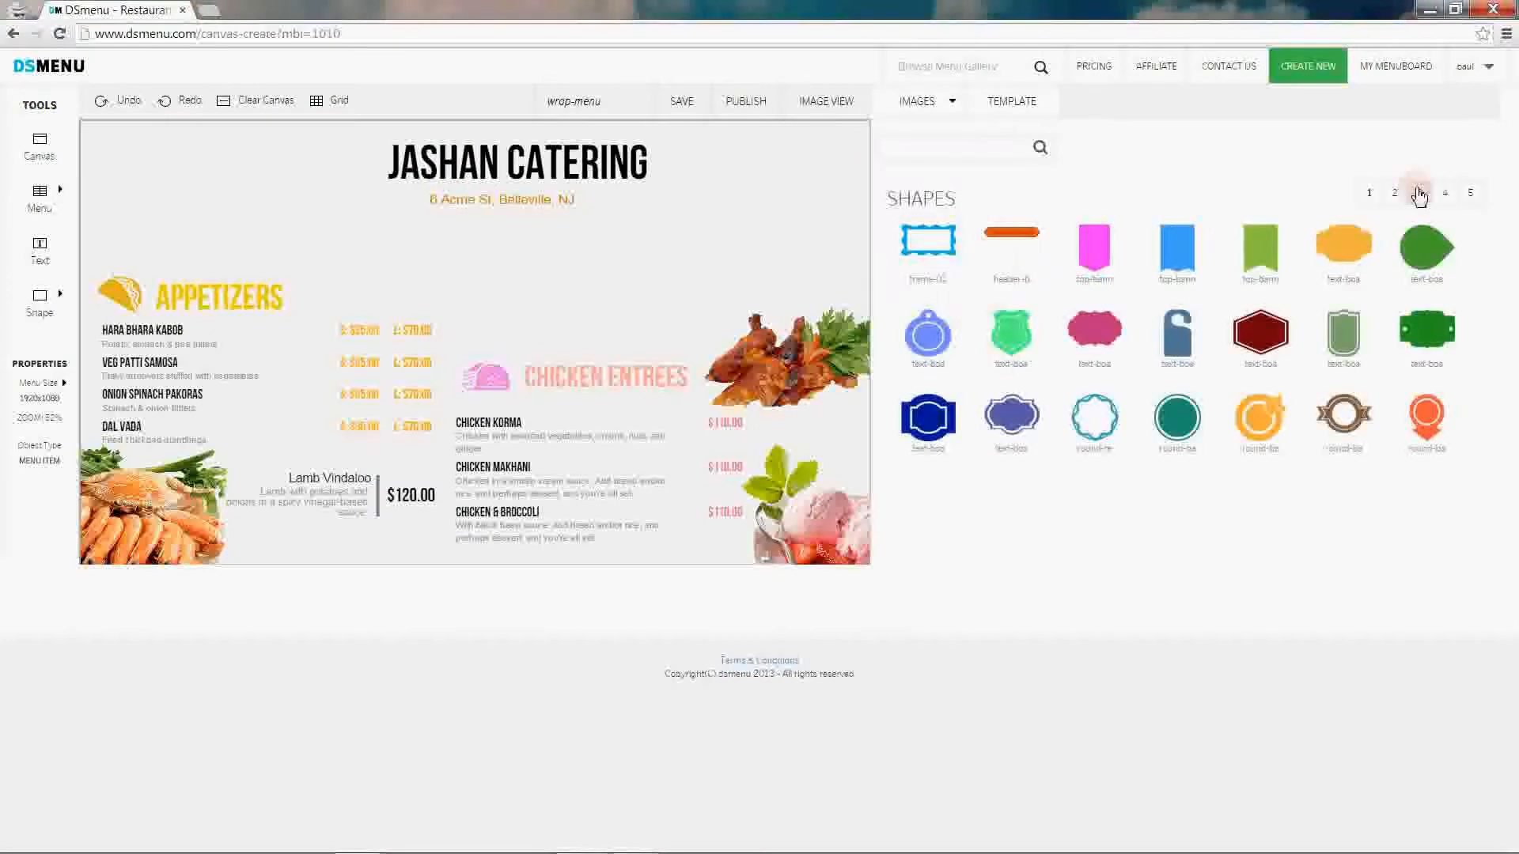
pyautogui.click(1368, 191)
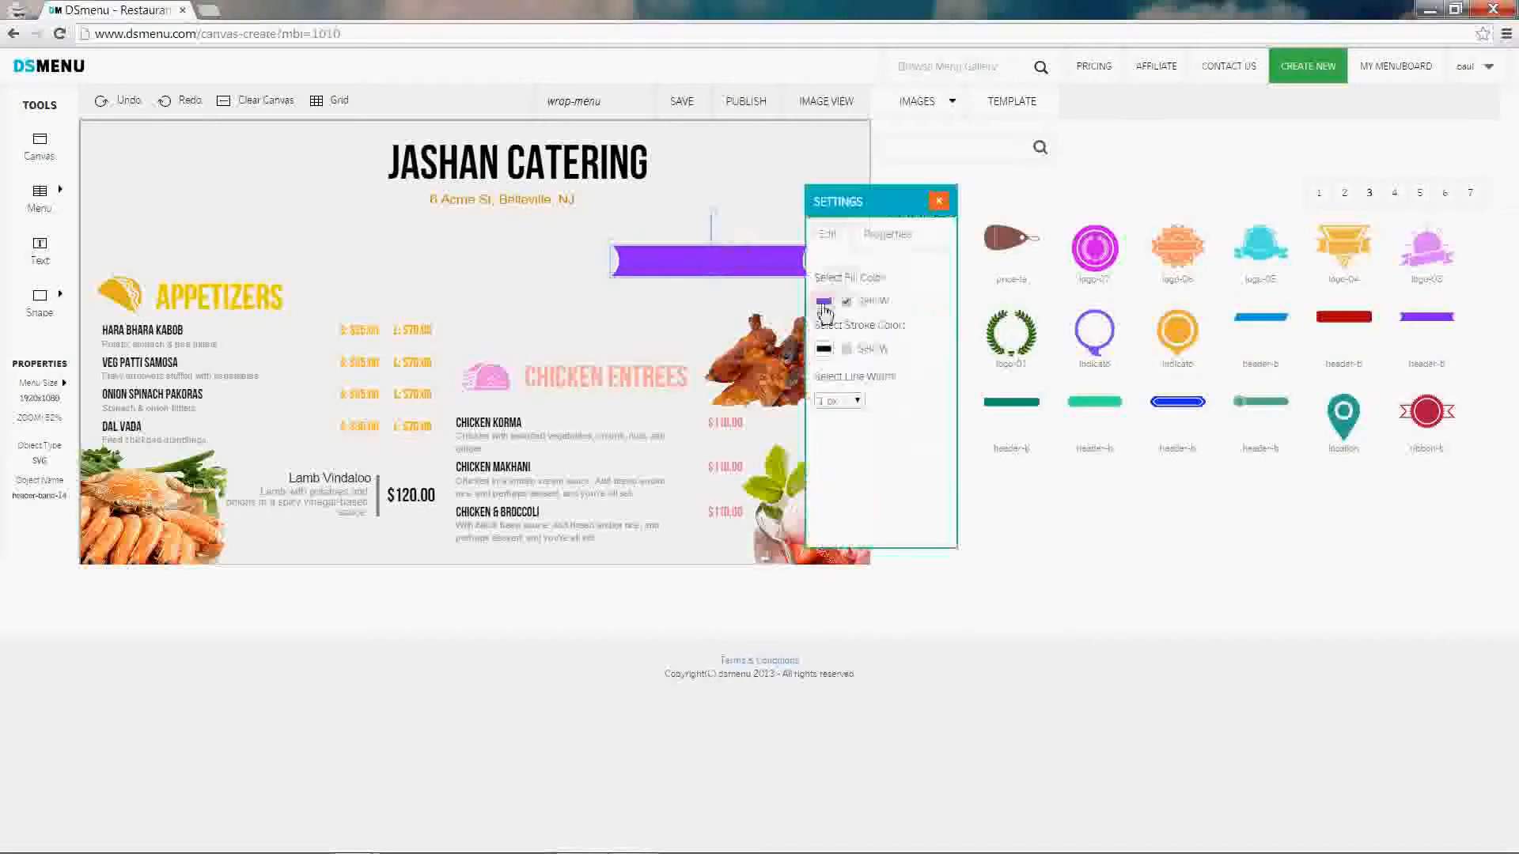
pyautogui.click(822, 301)
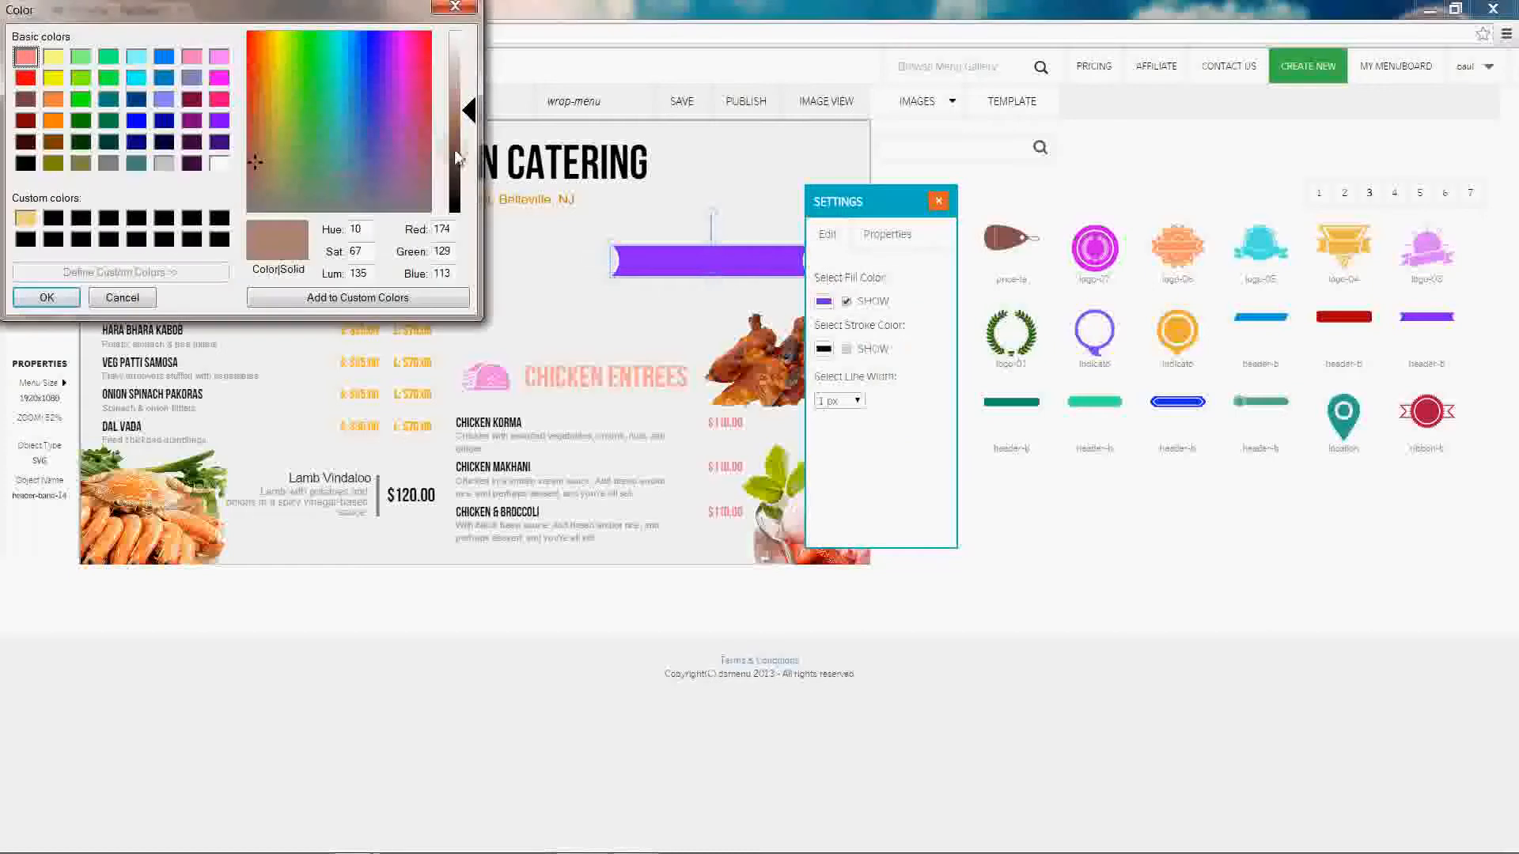
pyautogui.click(45, 297)
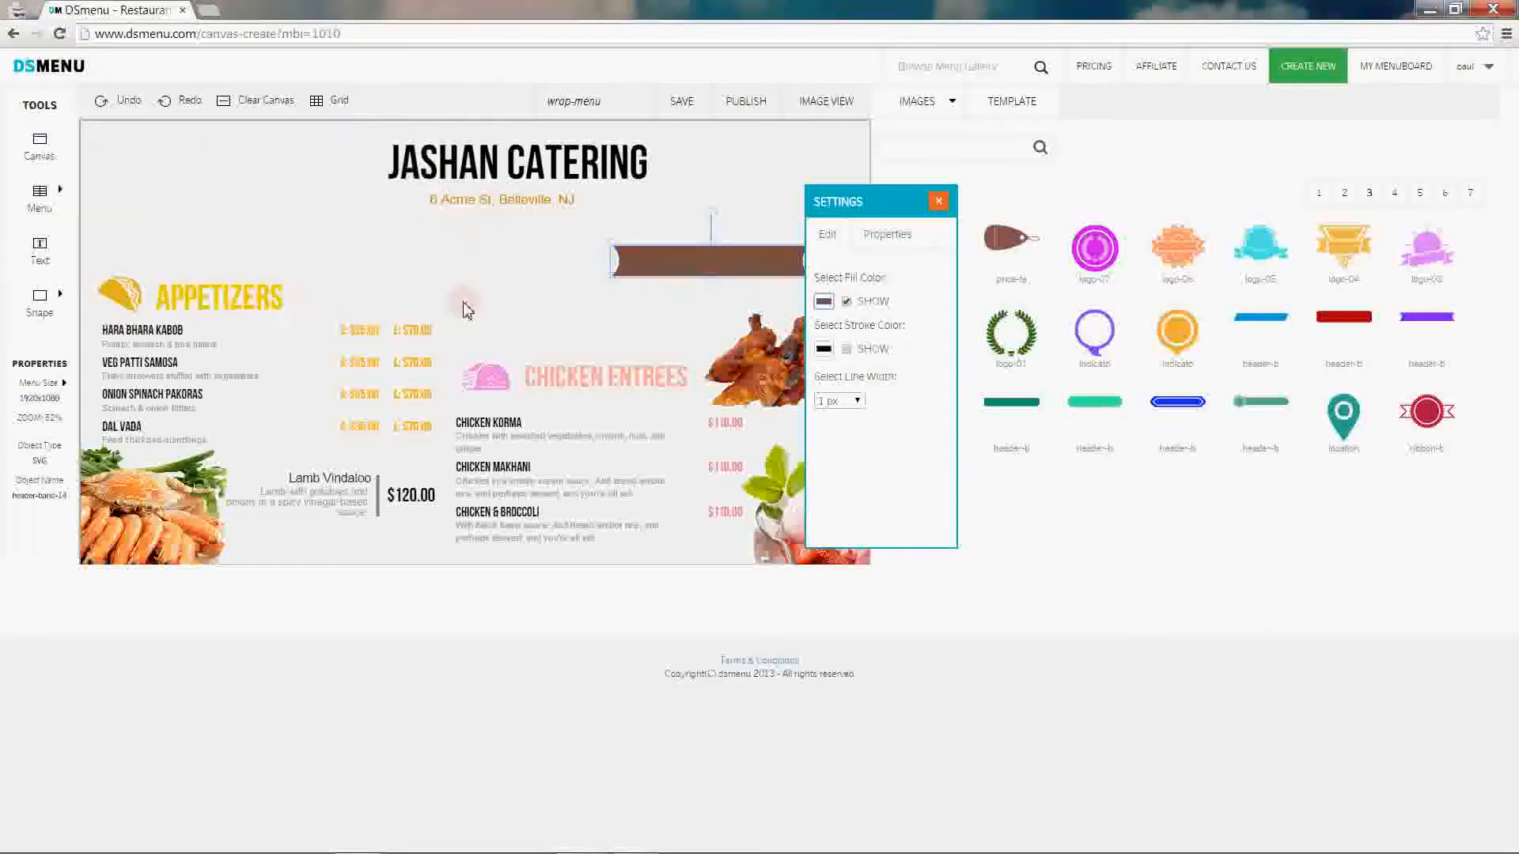
pyautogui.click(938, 200)
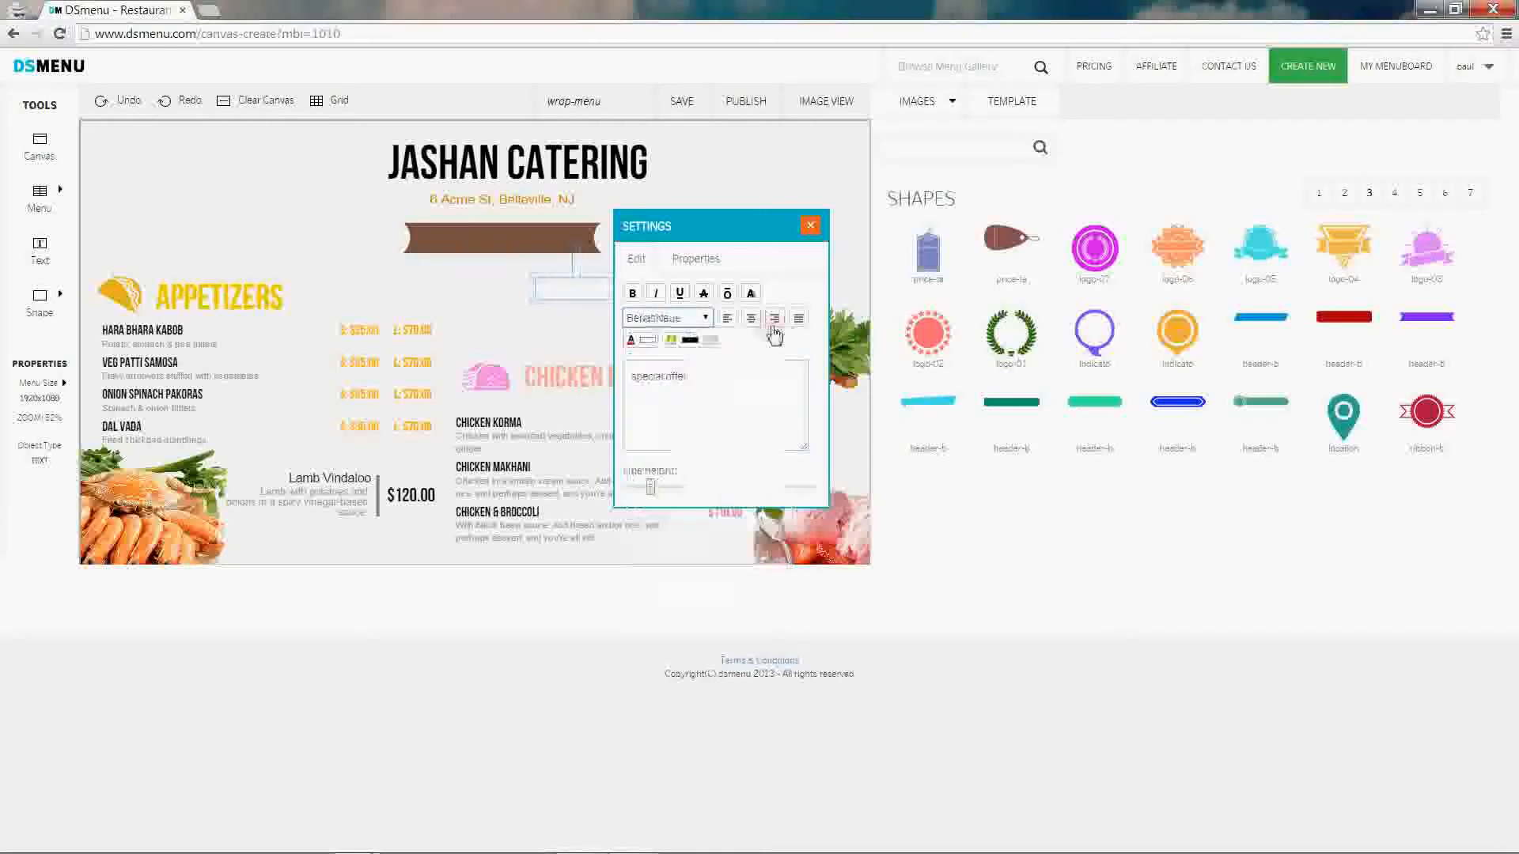
pyautogui.click(810, 224)
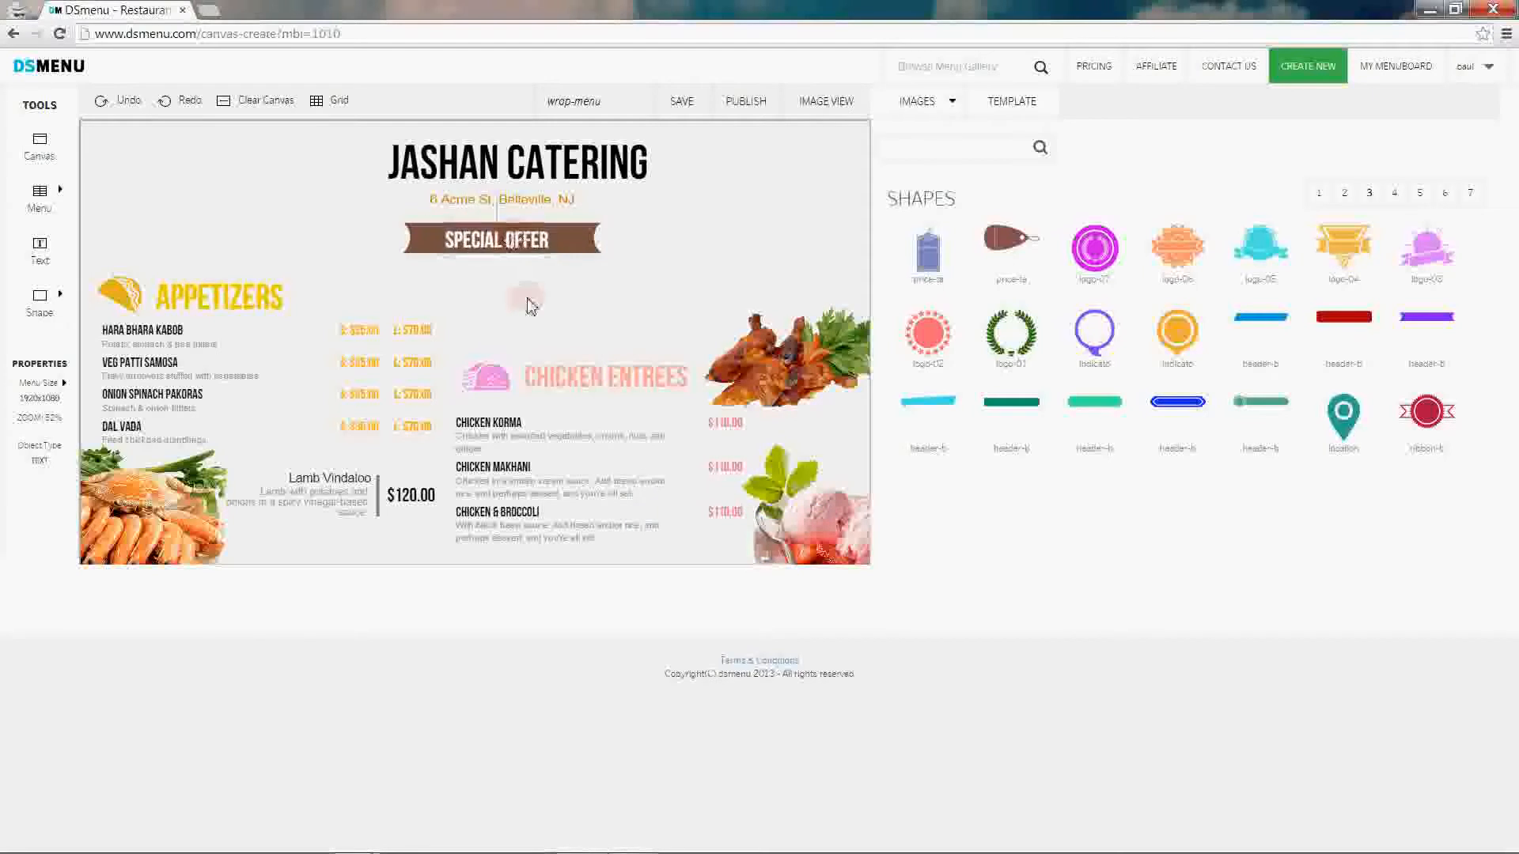
# Step: Place wrap photos in both top corners and set a cream background
pyautogui.click(952, 101)
pyautogui.write('wrap')
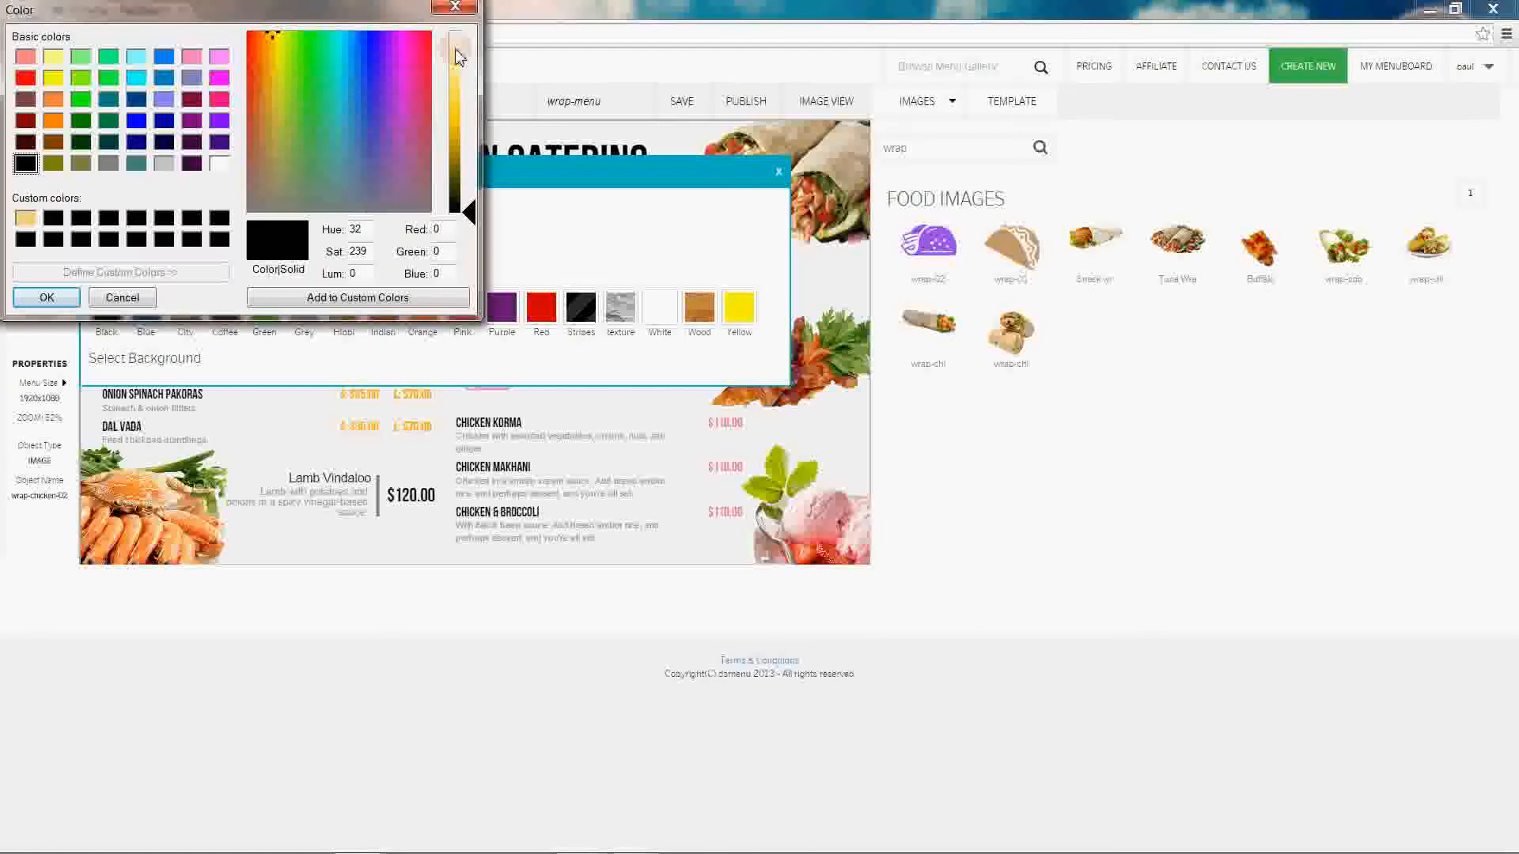
pyautogui.click(121, 297)
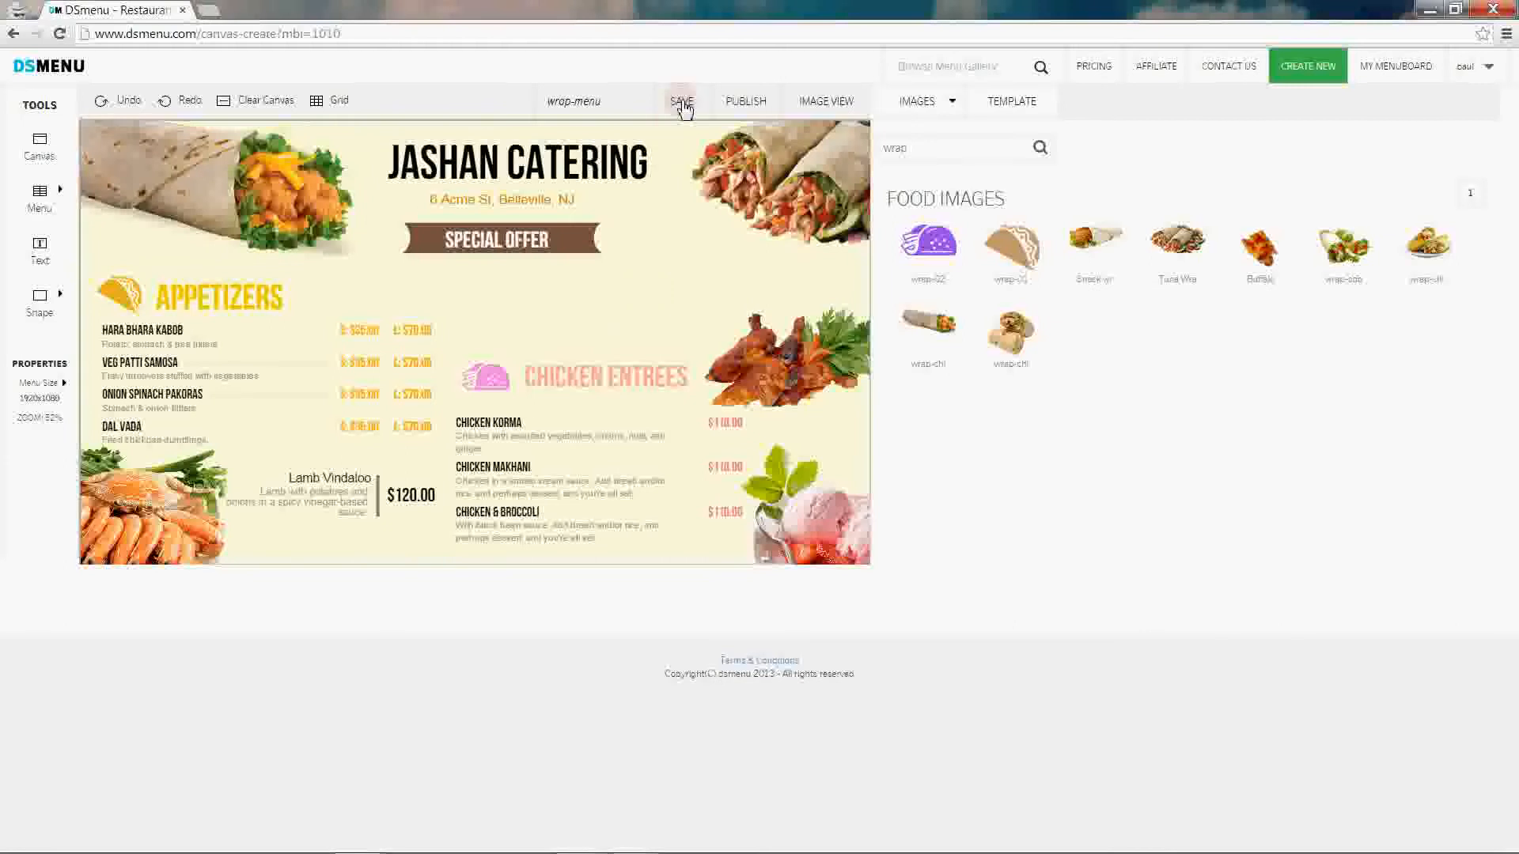
pyautogui.moveTo(746, 107)
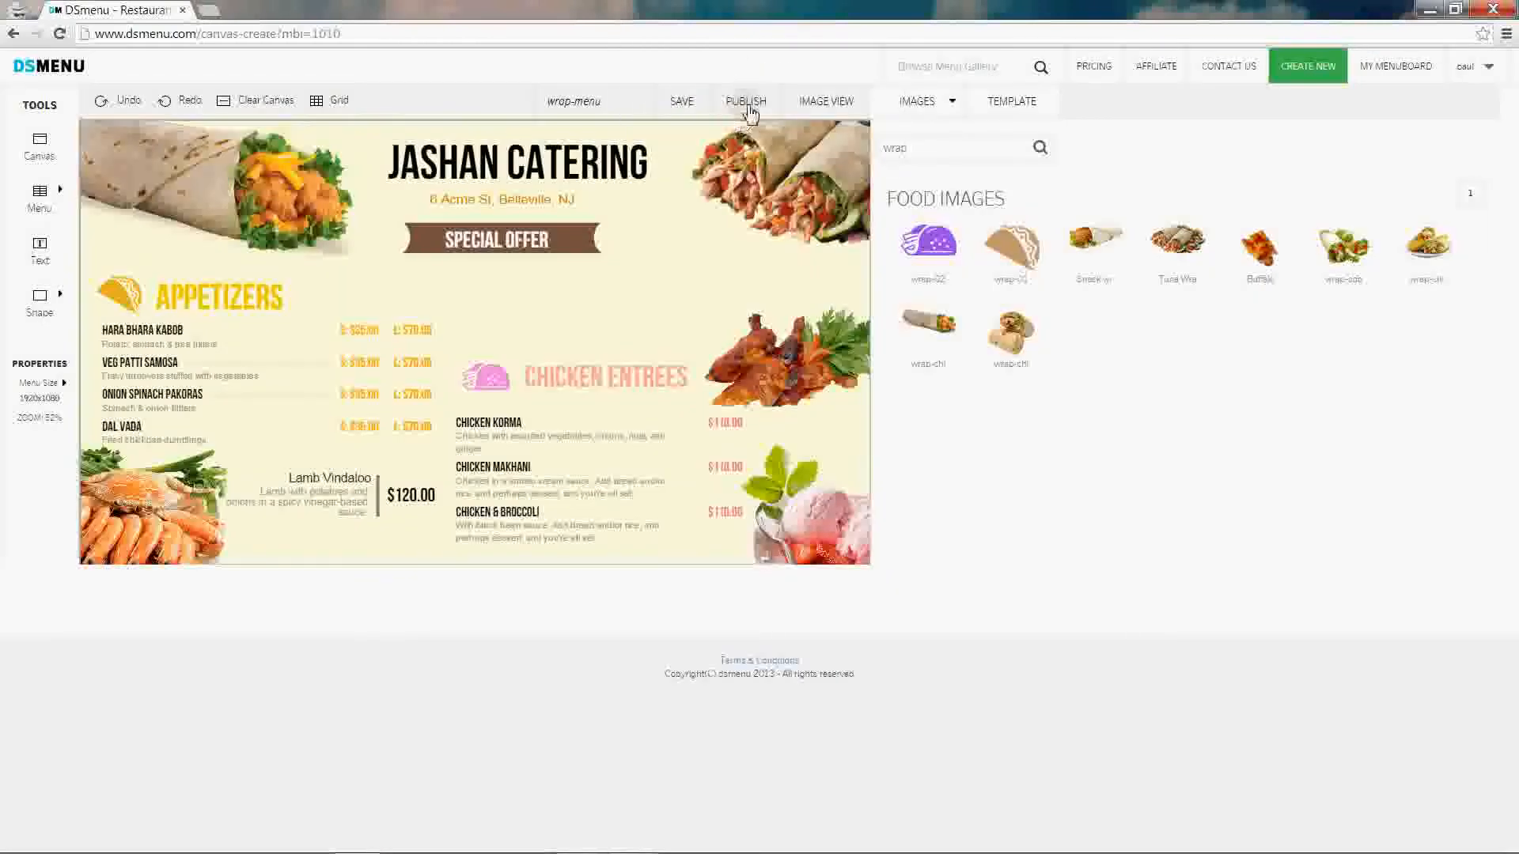
# Step: Publish wrap-menu, preview it in Image View, then go to My Menuboard
pyautogui.click(745, 101)
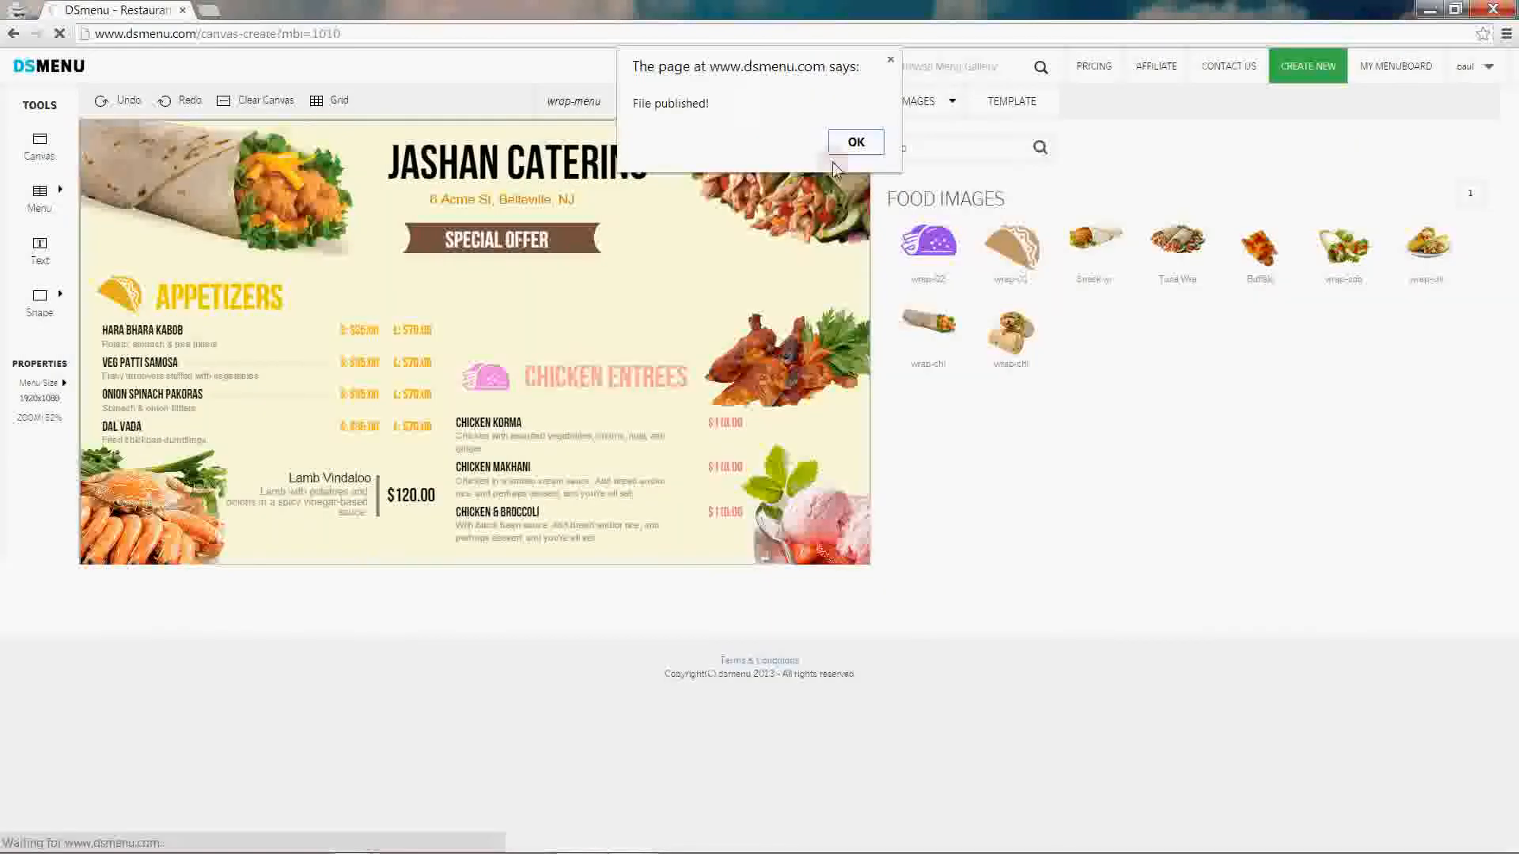
pyautogui.click(855, 142)
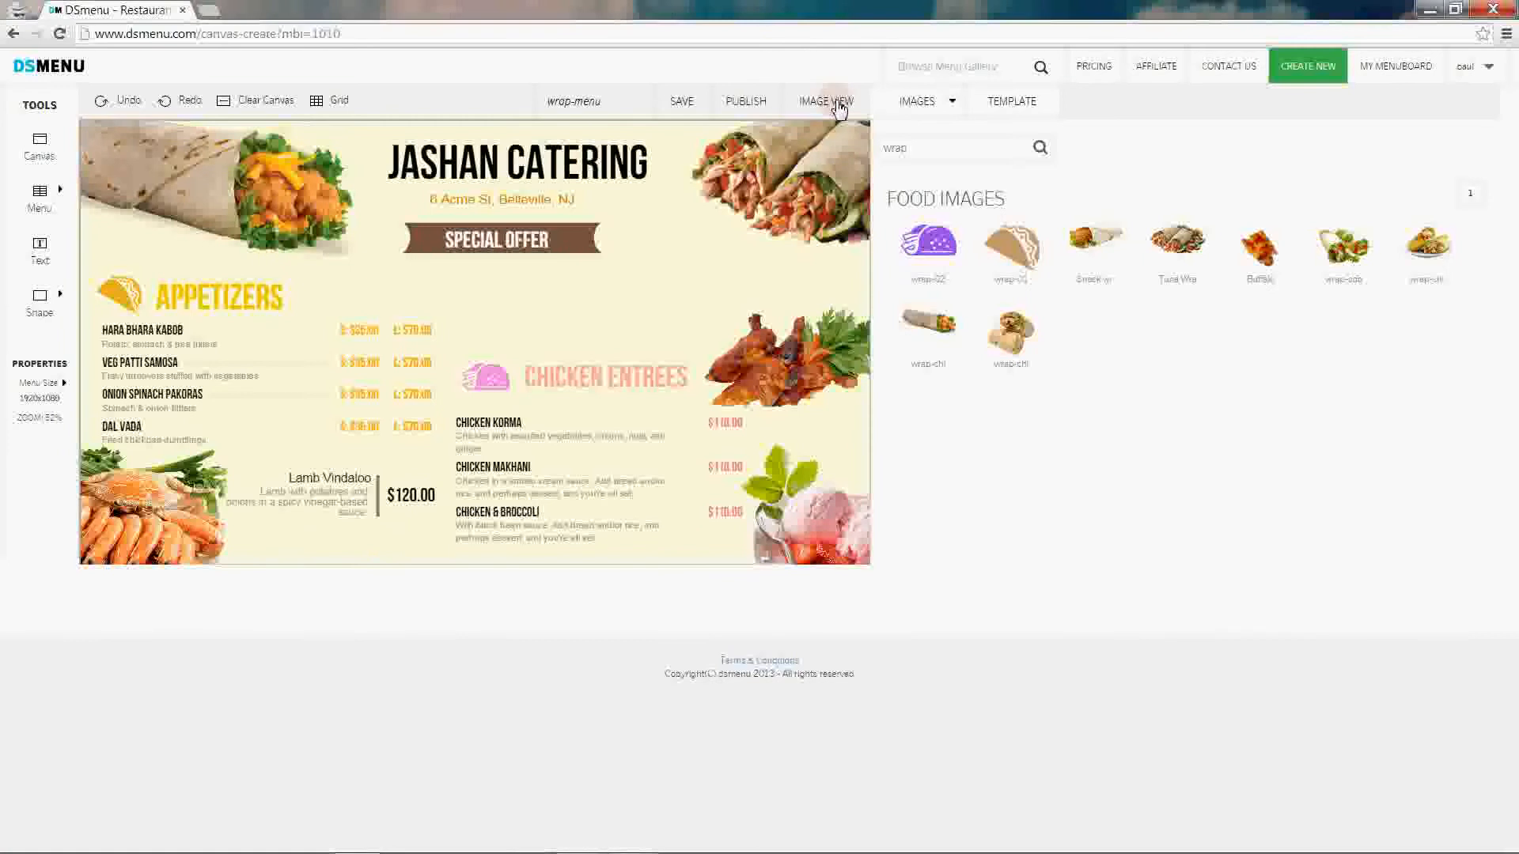
pyautogui.click(825, 100)
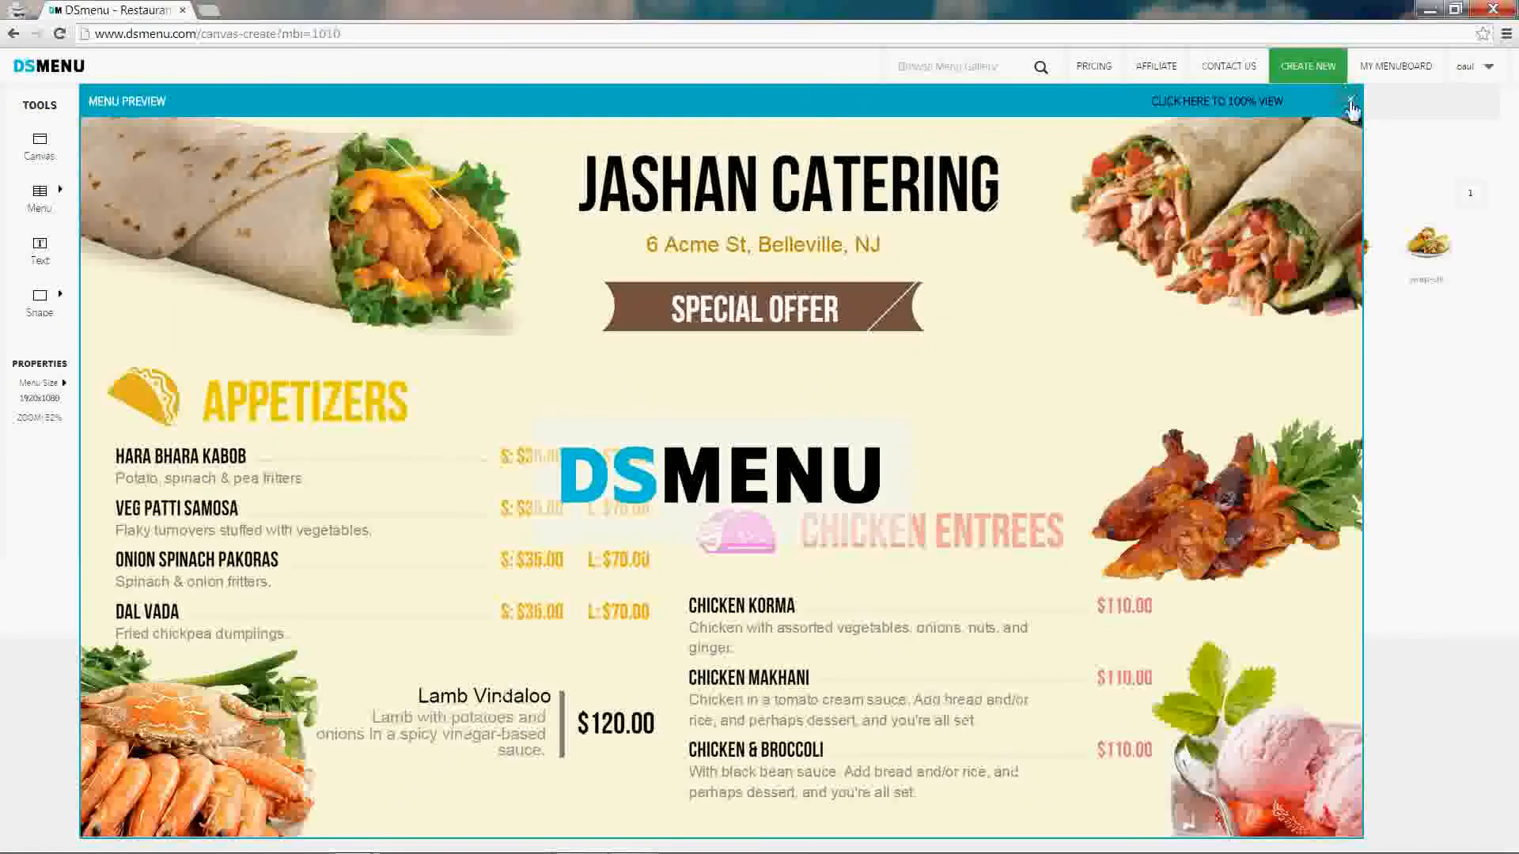
pyautogui.click(1350, 101)
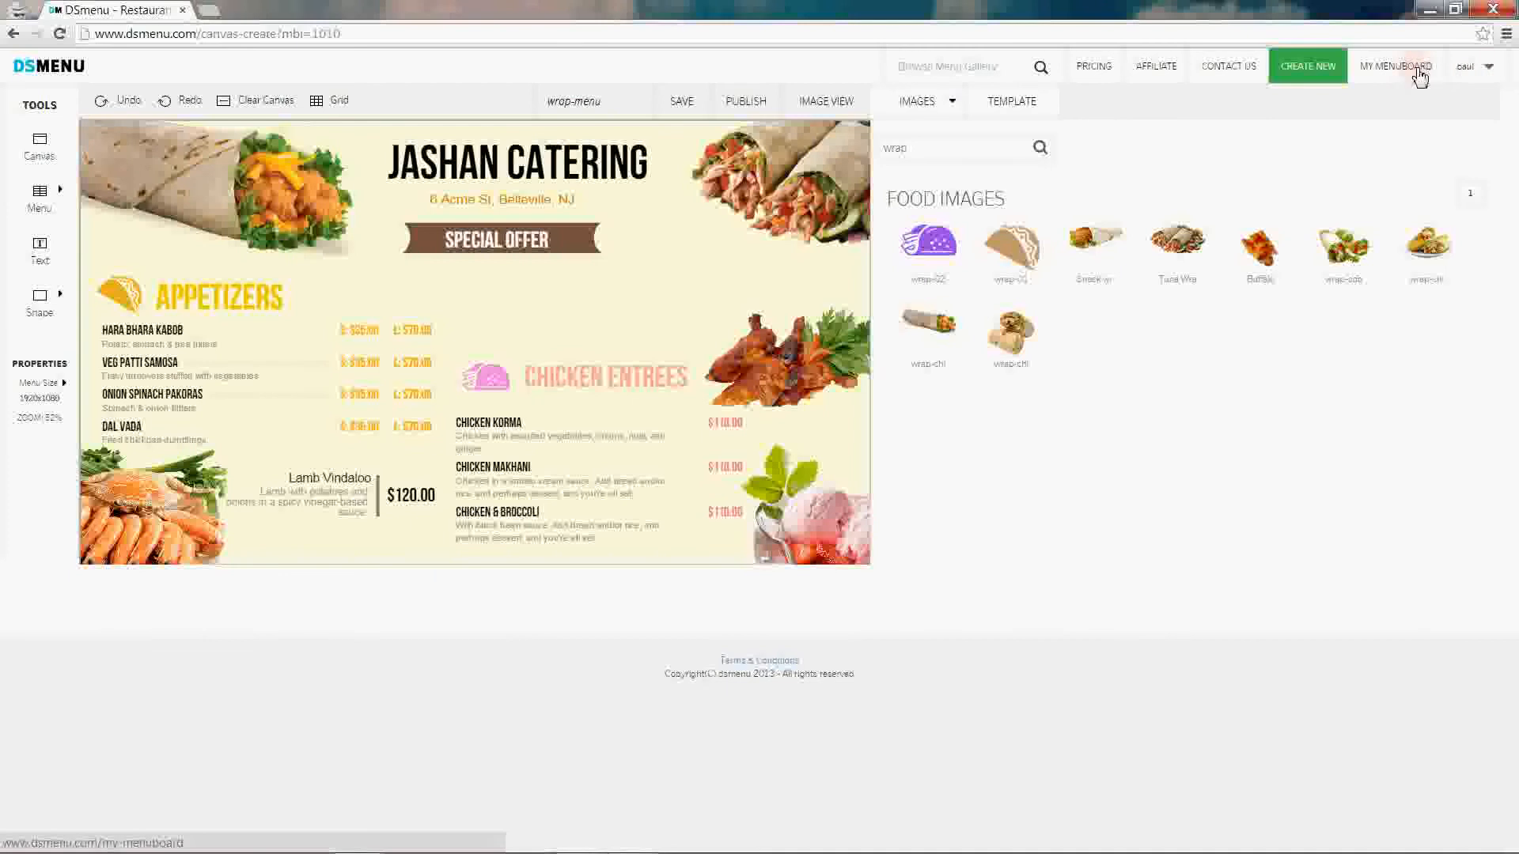
pyautogui.click(1395, 66)
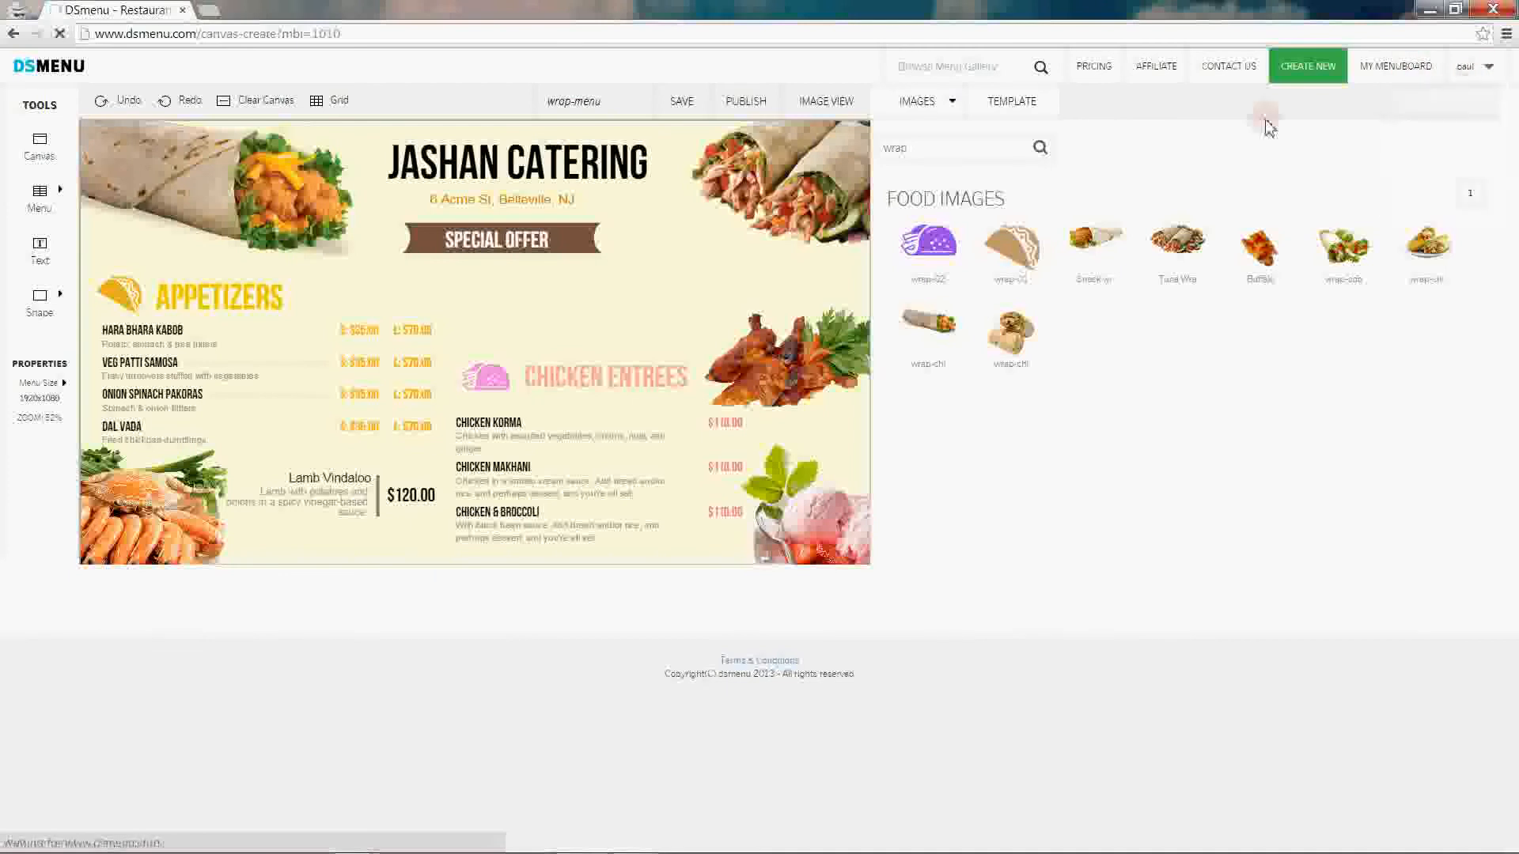